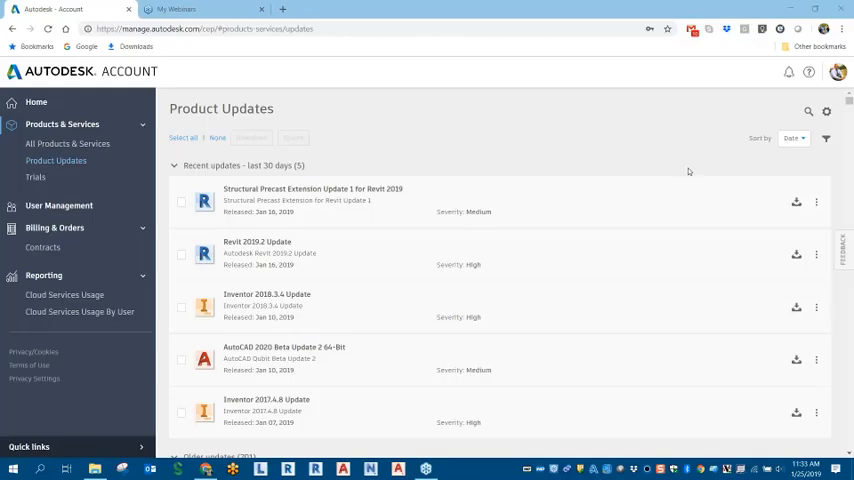
# - Collapse the Products & Services sidebar group, check the page address, then expand and collapse it again
pyautogui.click(62, 124)
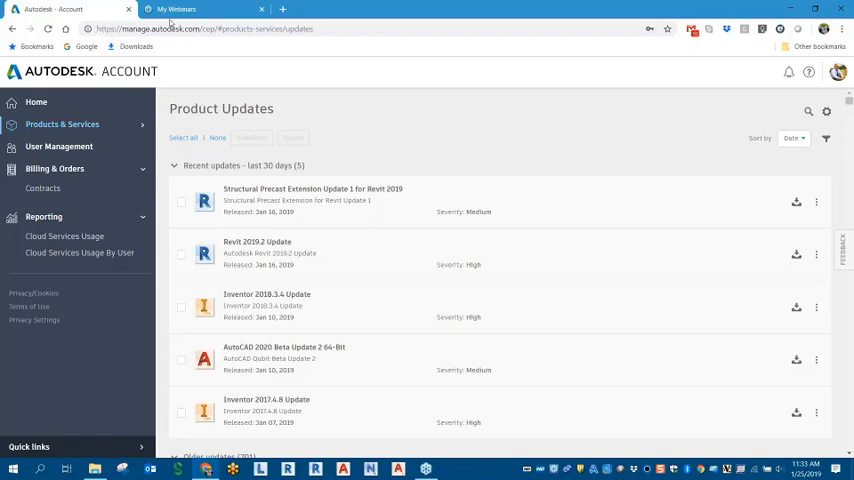
pyautogui.click(200, 28)
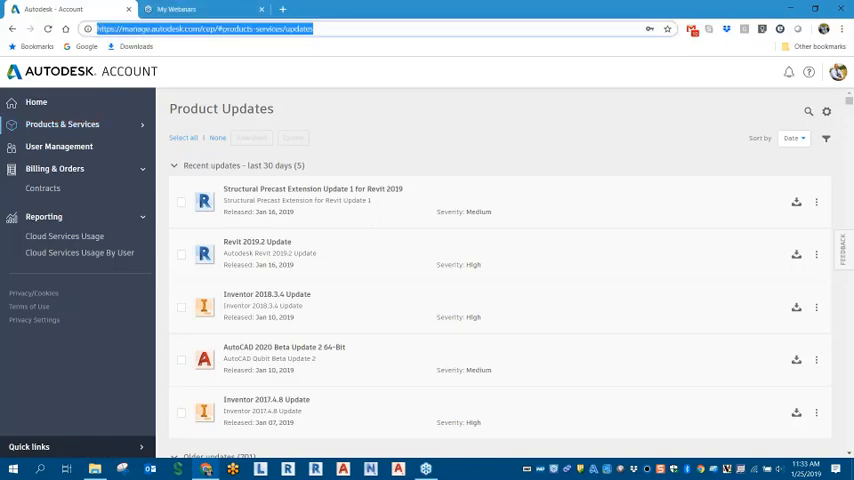
pyautogui.moveTo(832, 80)
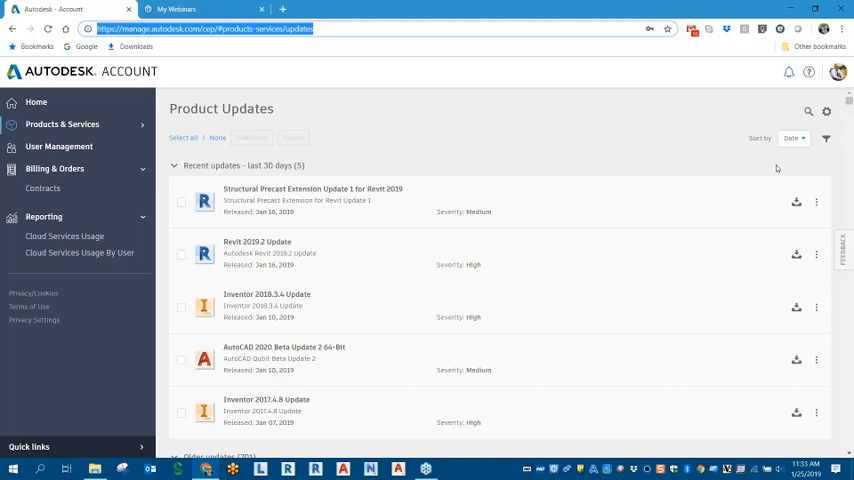
pyautogui.moveTo(62, 124)
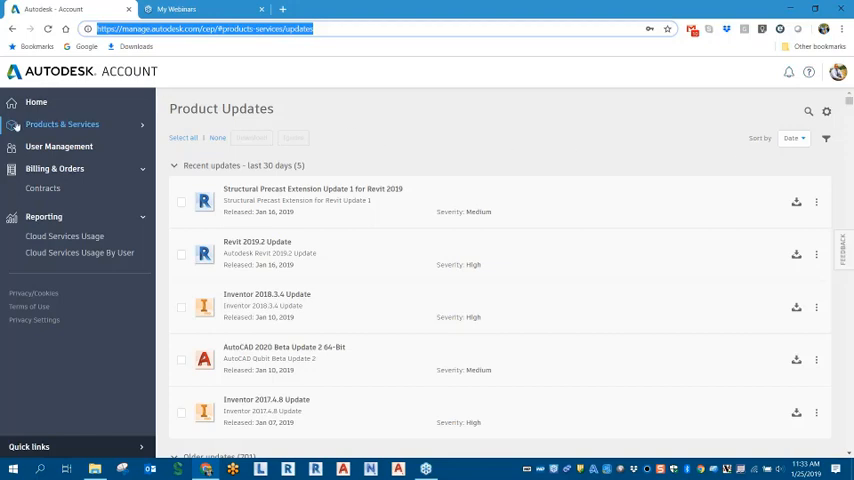
pyautogui.moveTo(62, 124)
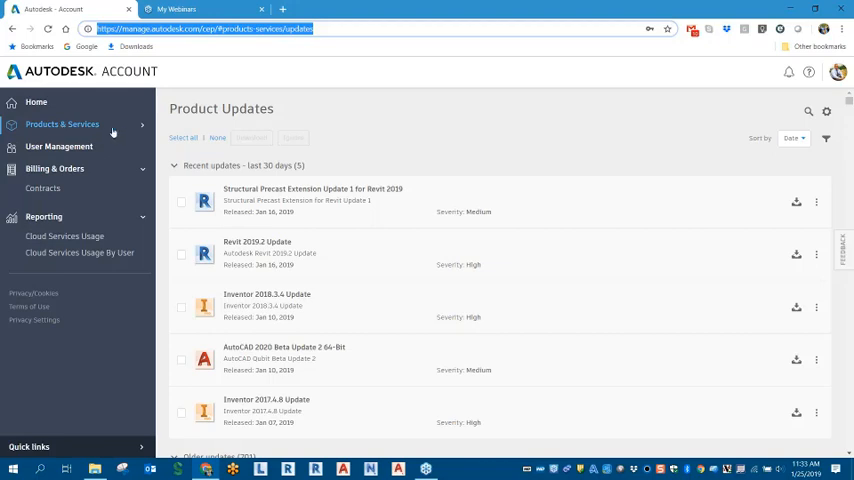
pyautogui.click(62, 124)
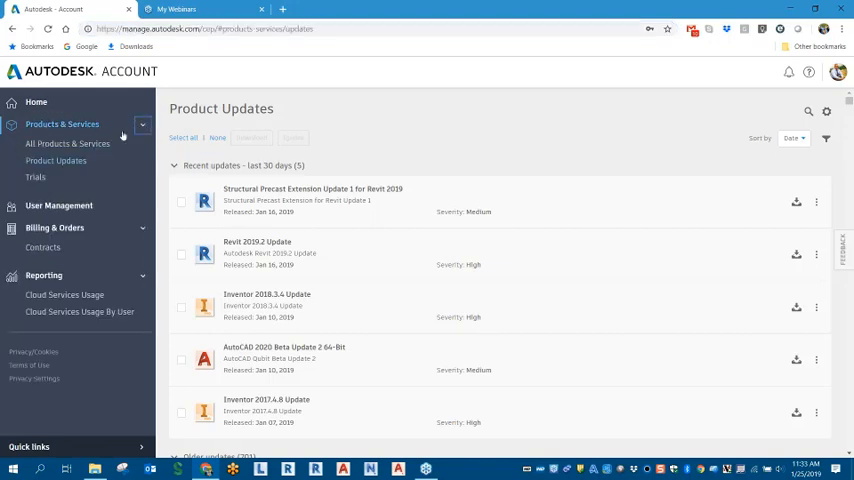
pyautogui.click(142, 124)
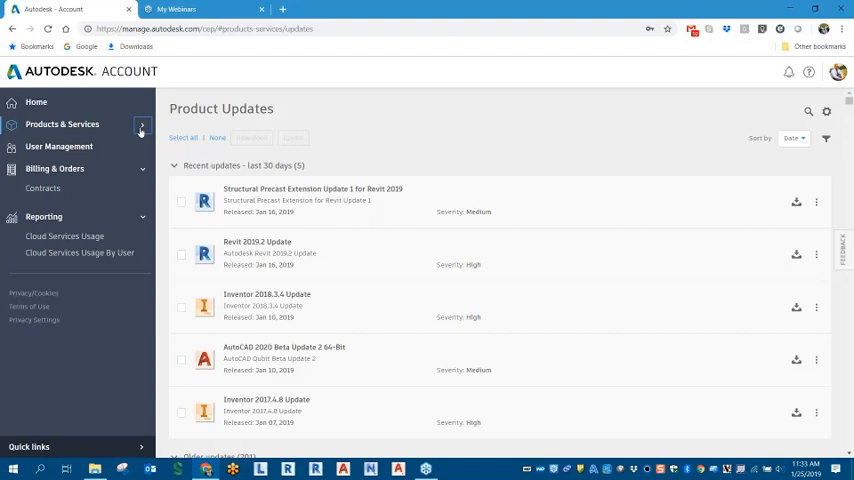
# - Expand Products & Services so All Products & Services, Product Updates and Trials are listed
pyautogui.click(142, 124)
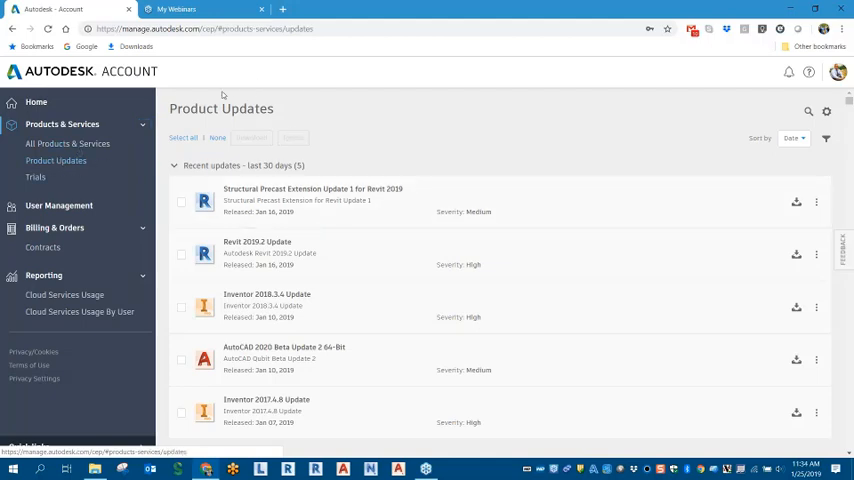
pyautogui.moveTo(164, 116)
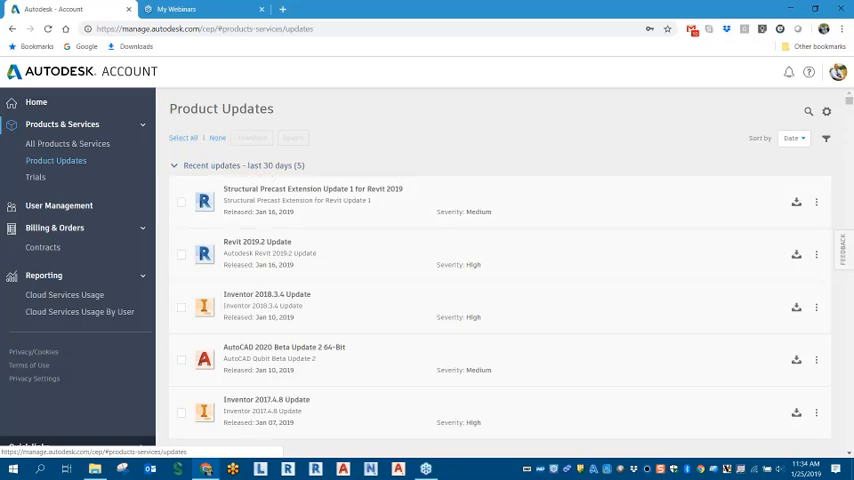
pyautogui.moveTo(310, 148)
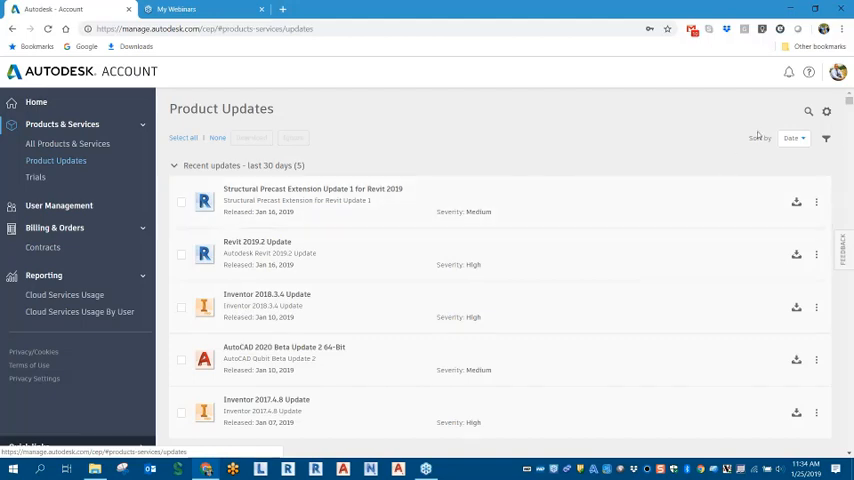
pyautogui.moveTo(828, 112)
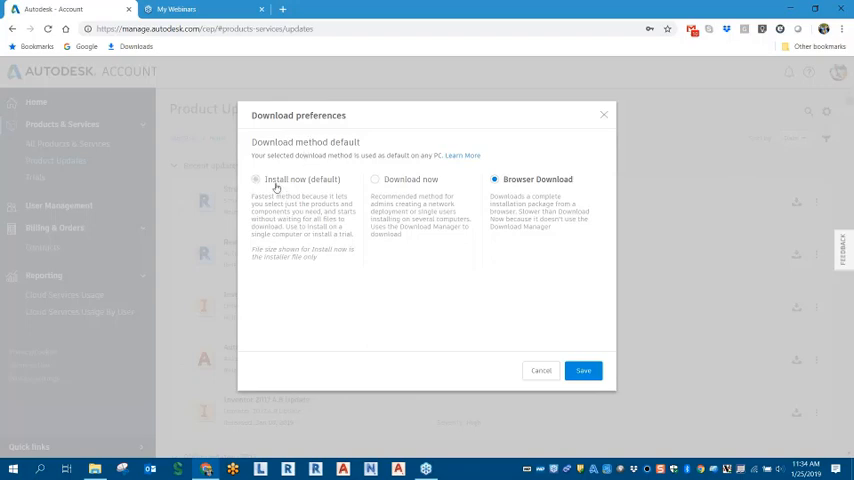
# - Review the download preferences and keep Browser Download as the default download method
pyautogui.click(376, 180)
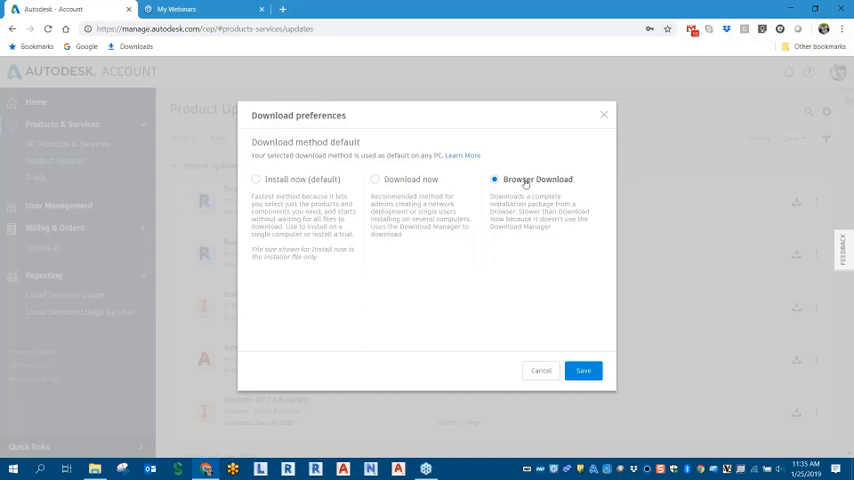
pyautogui.moveTo(522, 190)
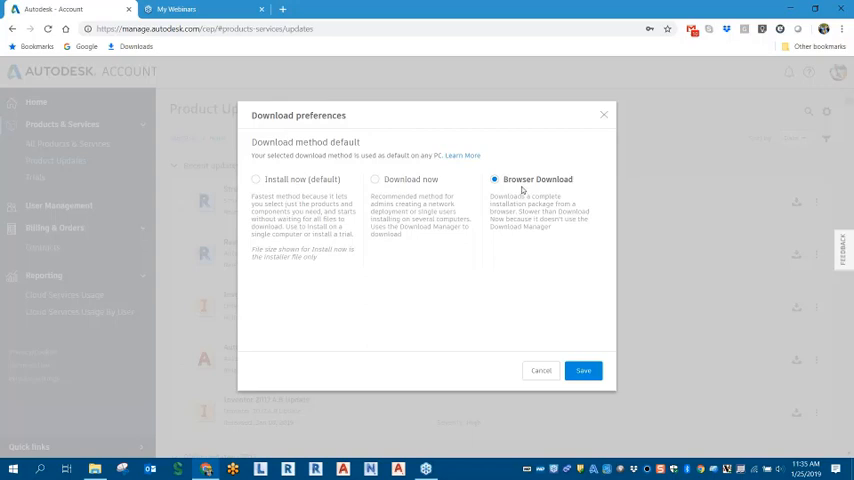
pyautogui.moveTo(522, 188)
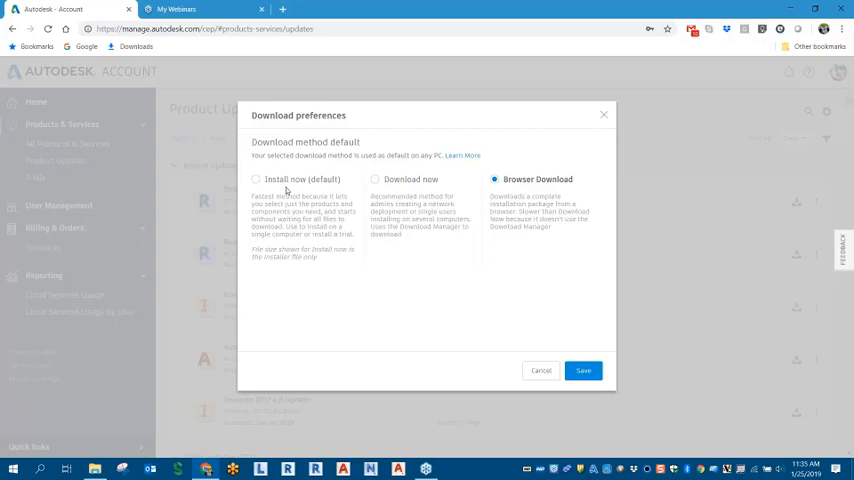
pyautogui.click(376, 180)
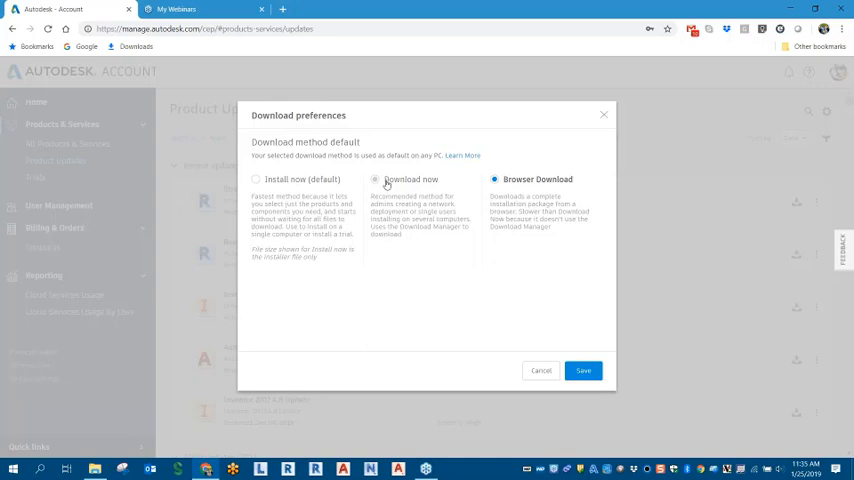
pyautogui.click(494, 180)
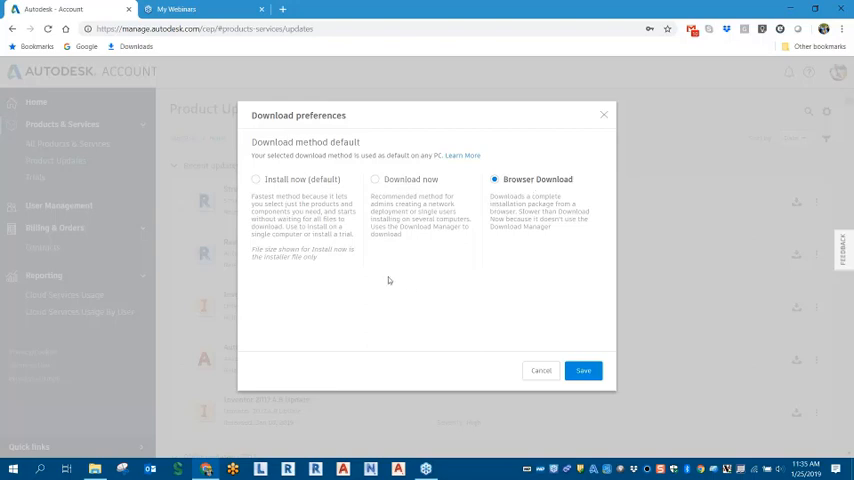
pyautogui.moveTo(358, 254)
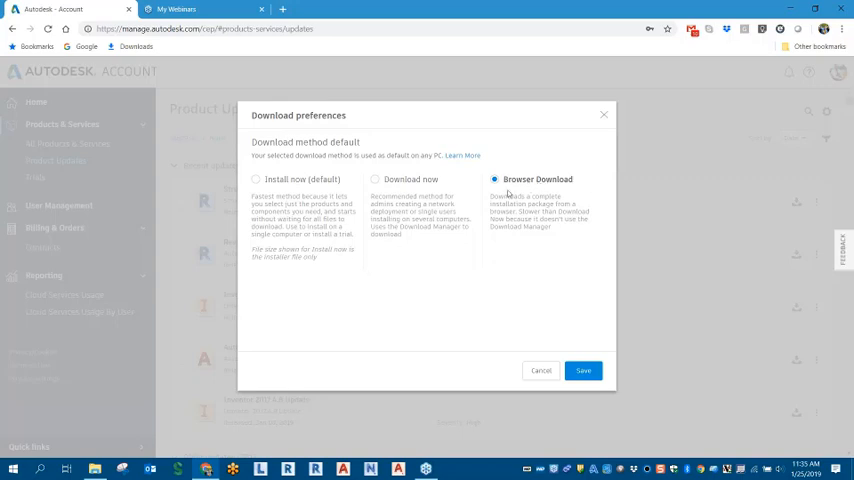
pyautogui.click(584, 370)
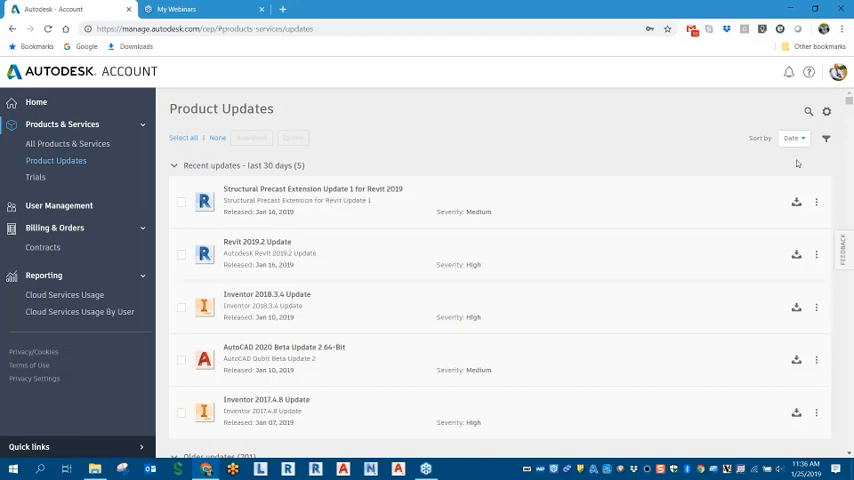
pyautogui.moveTo(804, 158)
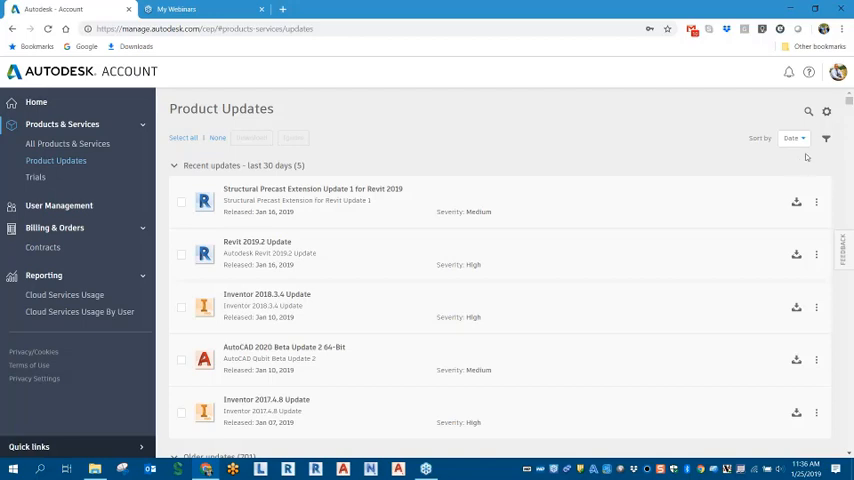
pyautogui.moveTo(808, 112)
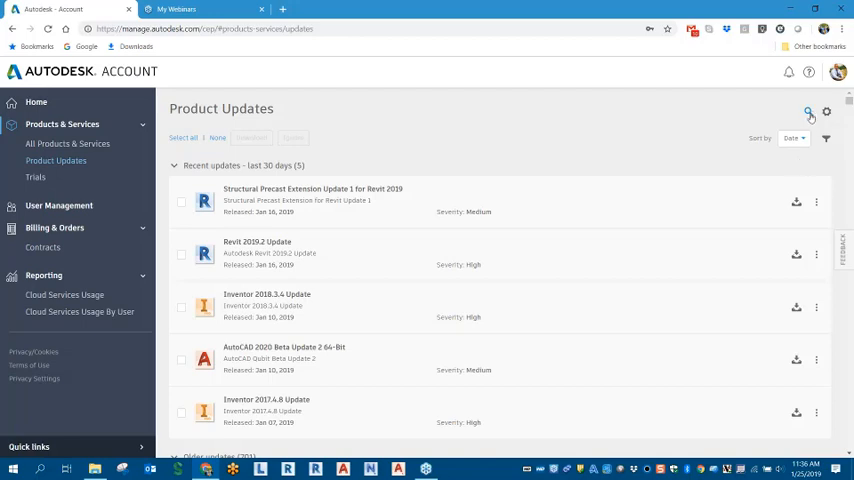
# - Search Product Updates for Revit 2017 and scroll through its four older updates
pyautogui.click(808, 112)
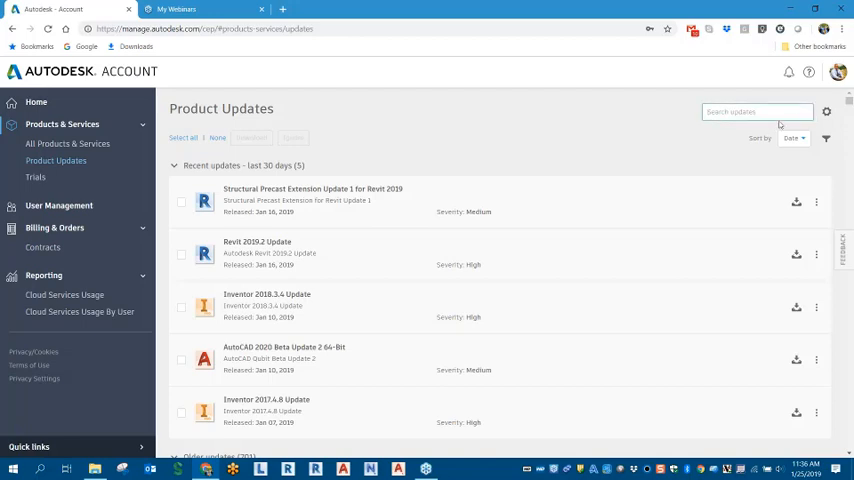
pyautogui.click(756, 112)
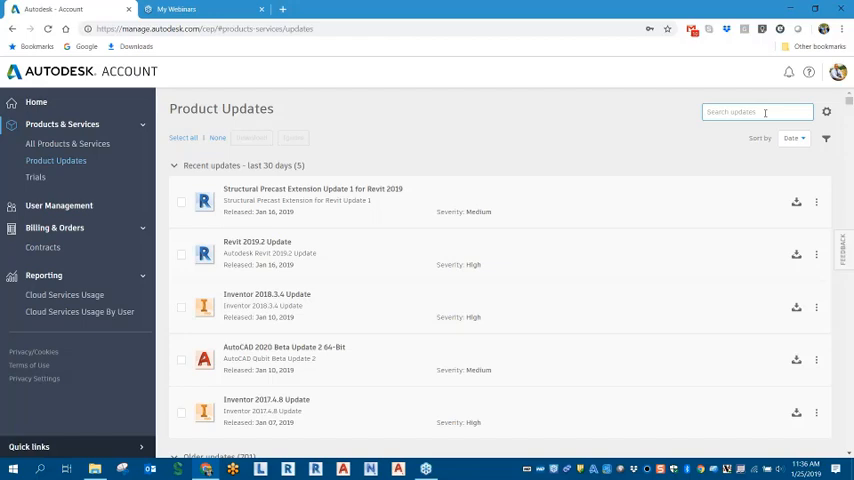
pyautogui.write('Revit')
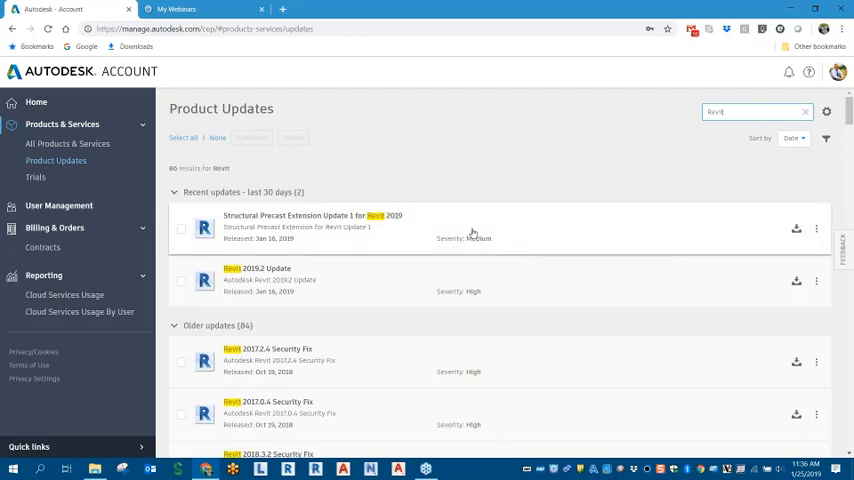
pyautogui.scroll(-3)
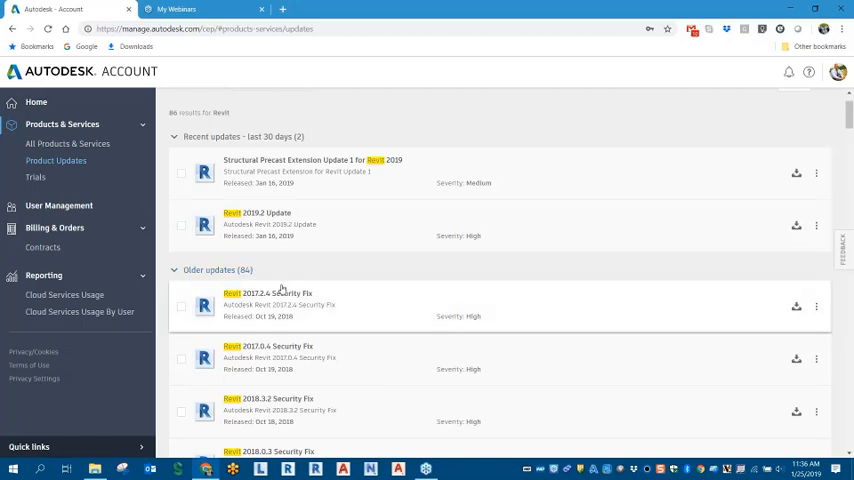
pyautogui.scroll(-3)
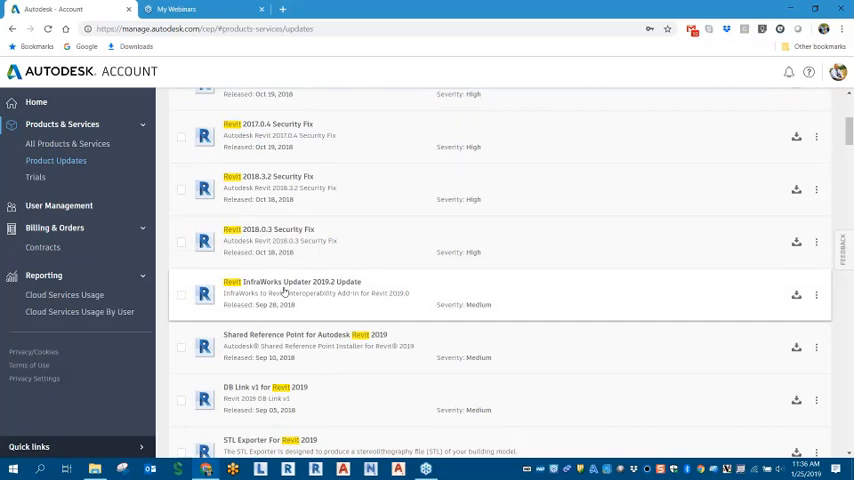
pyautogui.scroll(3)
pyautogui.write('Revit 2017')
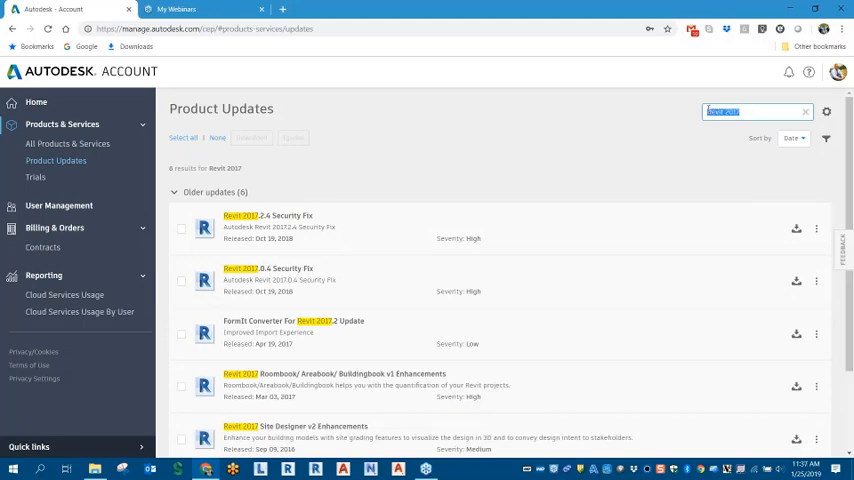
pyautogui.click(756, 112)
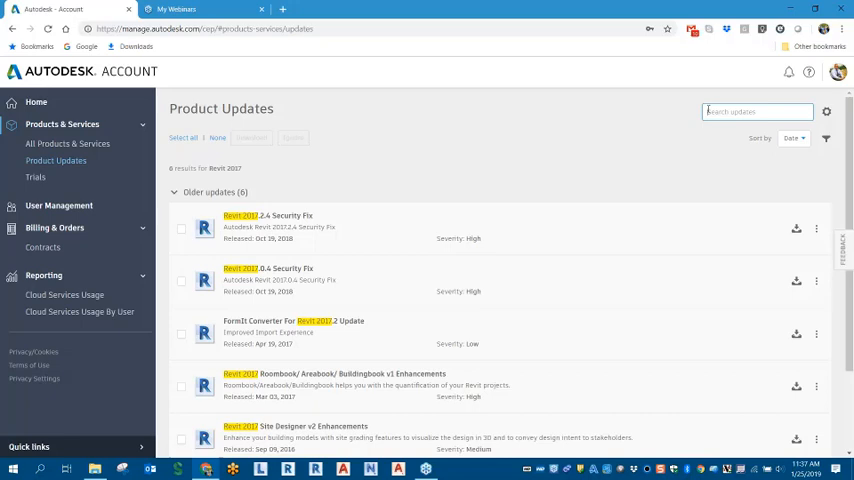
pyautogui.moveTo(756, 292)
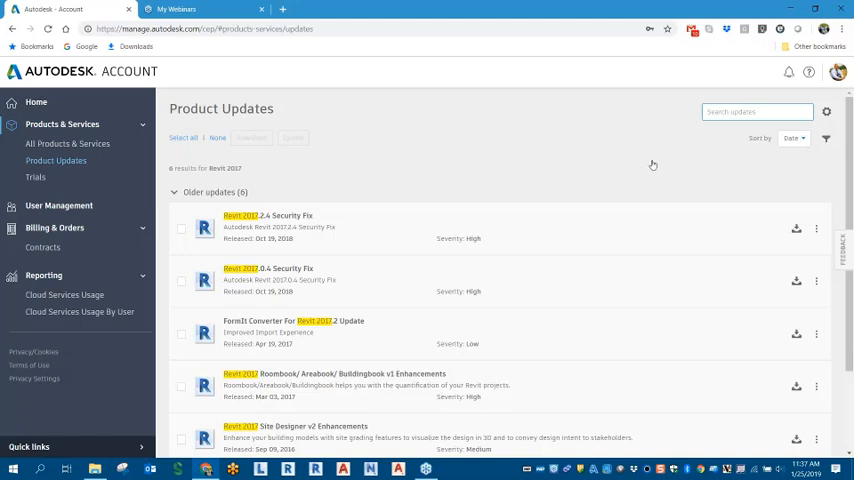
# - Sort the updates by Product and scroll through the 3ds Max 2019, 2018 and 2017 groups
pyautogui.click(792, 138)
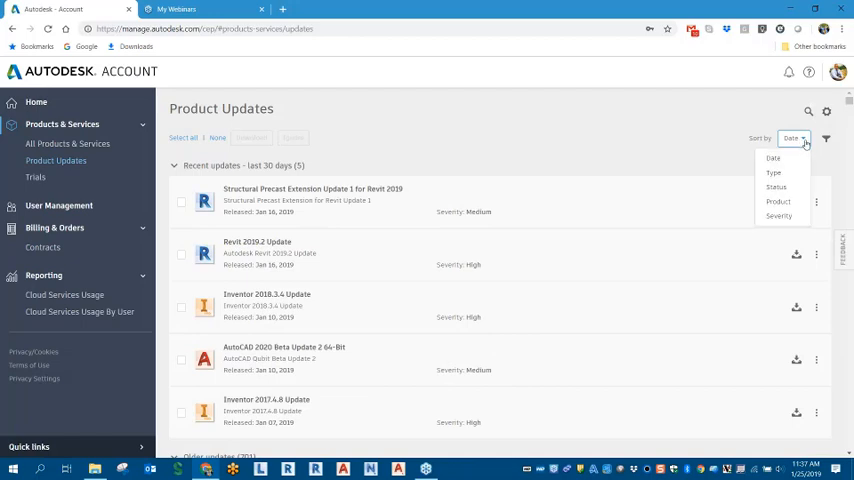
pyautogui.moveTo(776, 188)
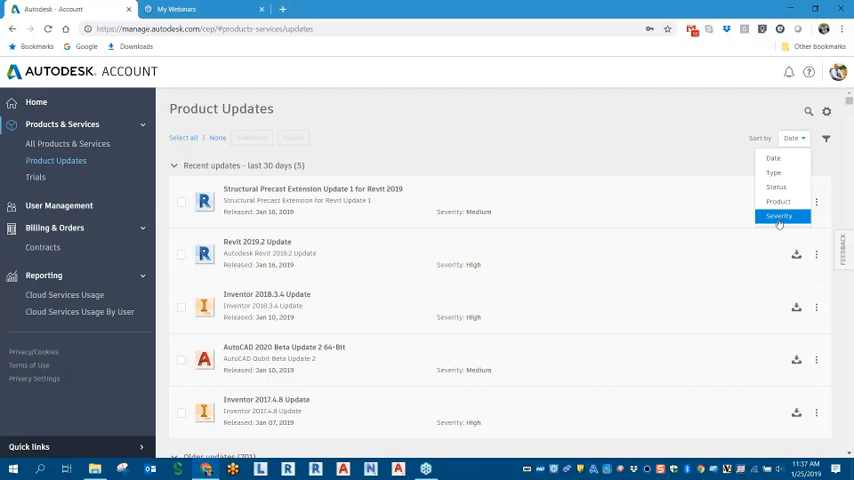
pyautogui.moveTo(778, 200)
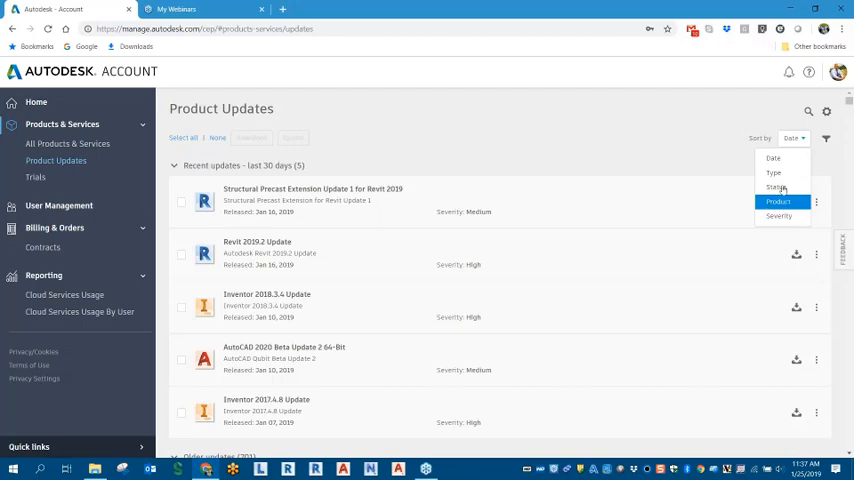
pyautogui.moveTo(776, 188)
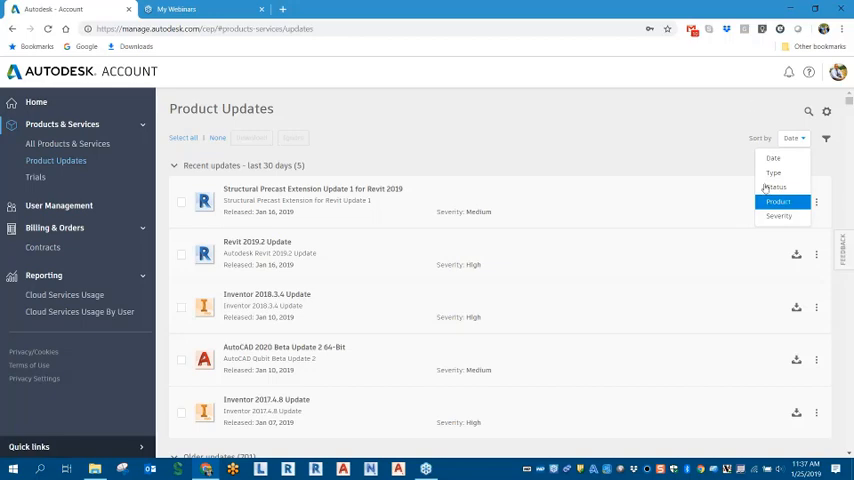
pyautogui.click(778, 202)
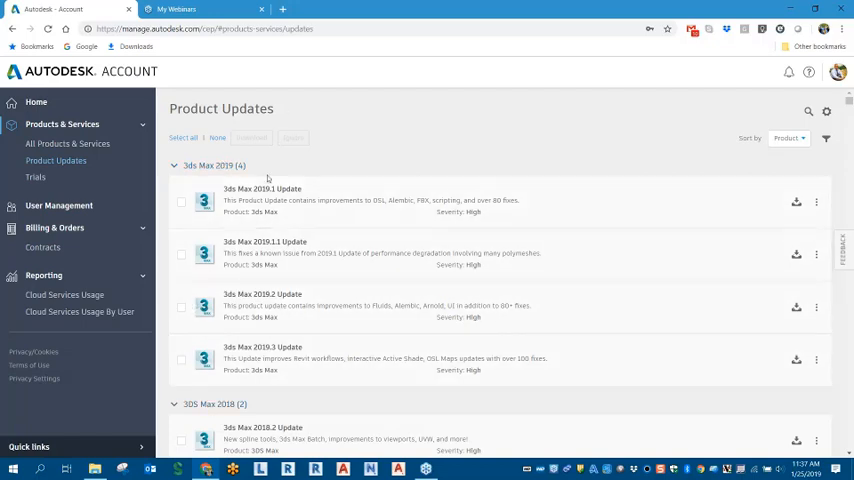
pyautogui.scroll(-3)
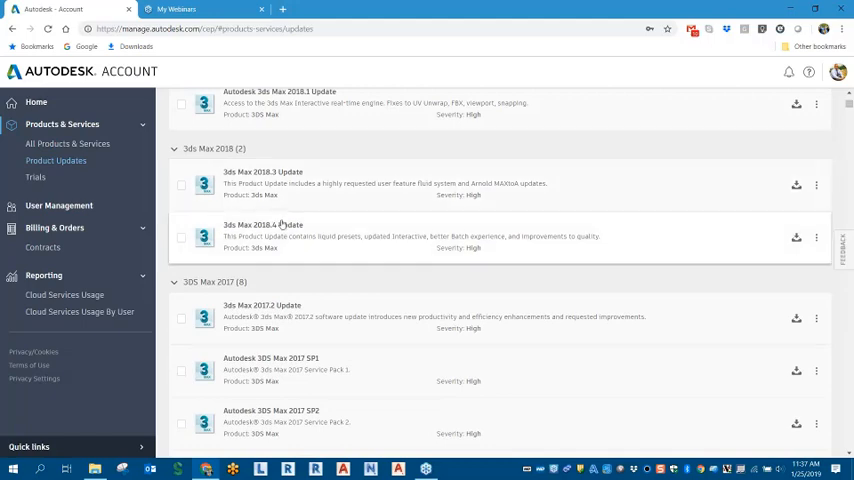
pyautogui.scroll(-3)
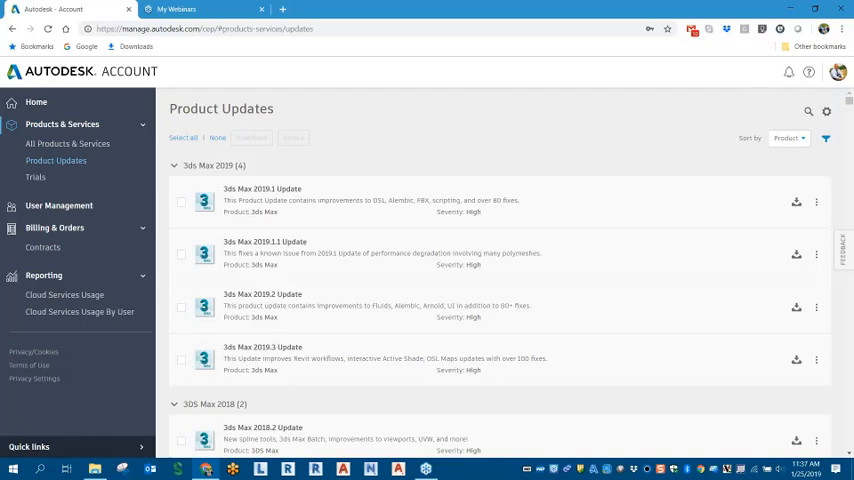
# - Filter the updates to Version 2019, leaving Civil 3D, InfraWorks, Point Layout and Revit 2019
pyautogui.click(826, 138)
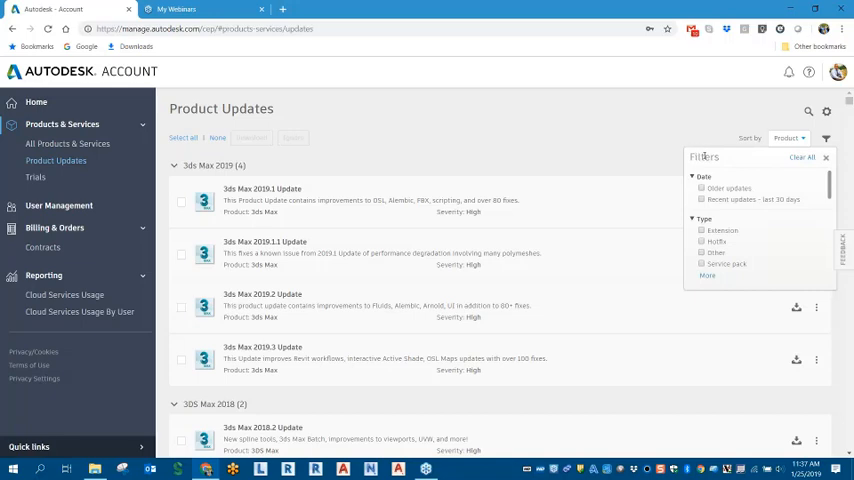
pyautogui.moveTo(792, 168)
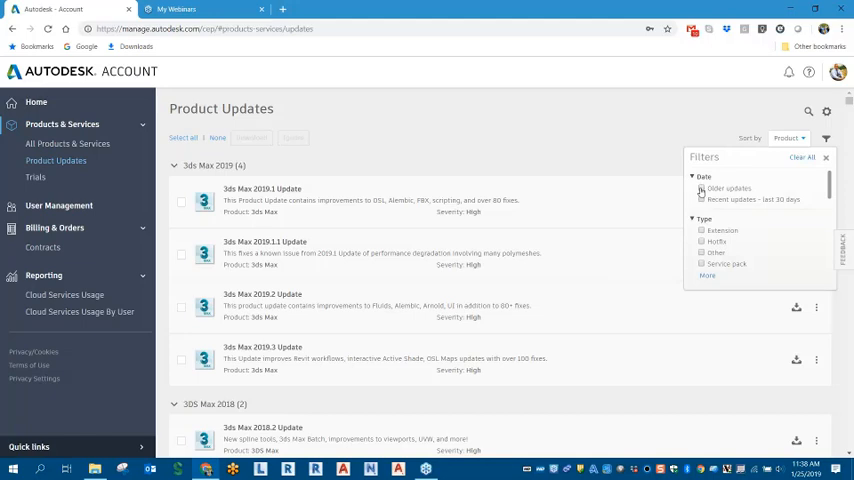
pyautogui.moveTo(588, 228)
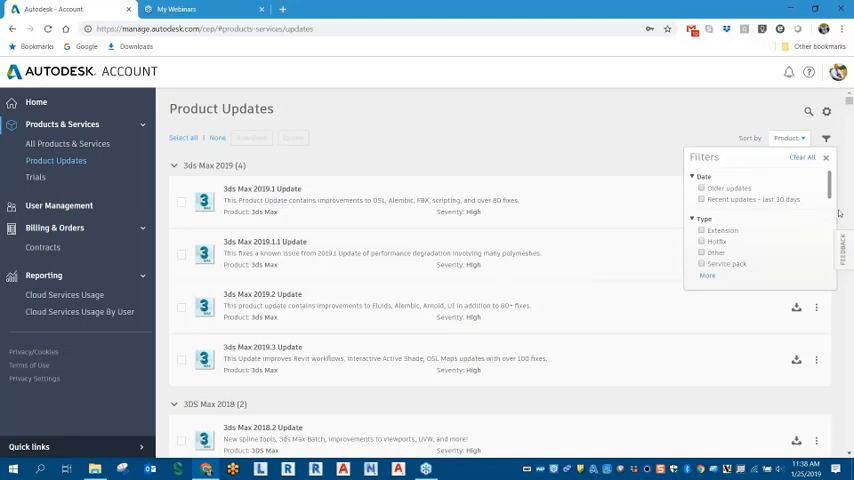
pyautogui.scroll(-3)
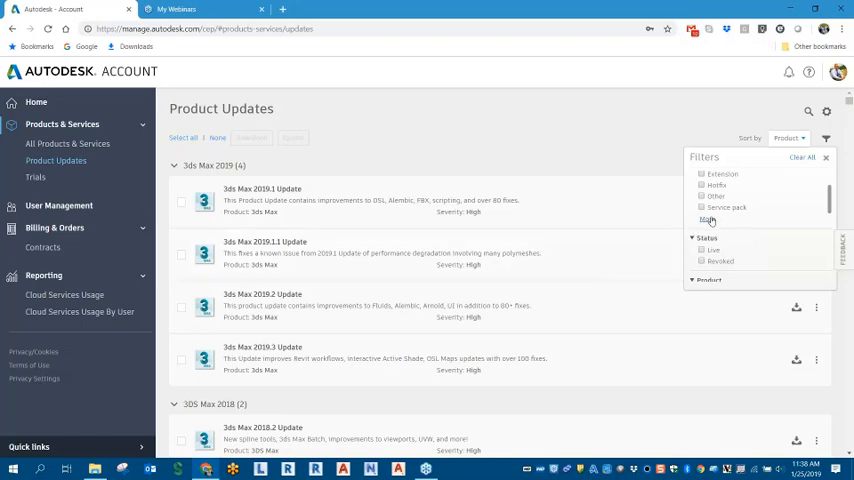
pyautogui.click(708, 220)
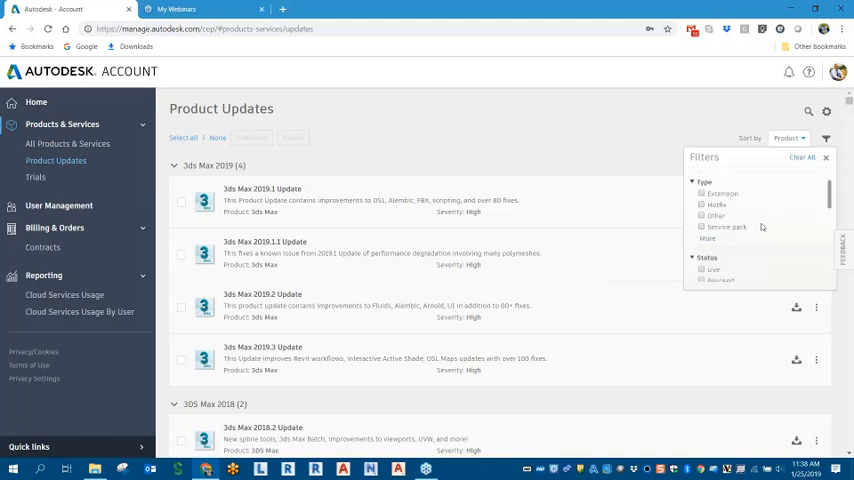
pyautogui.scroll(-3)
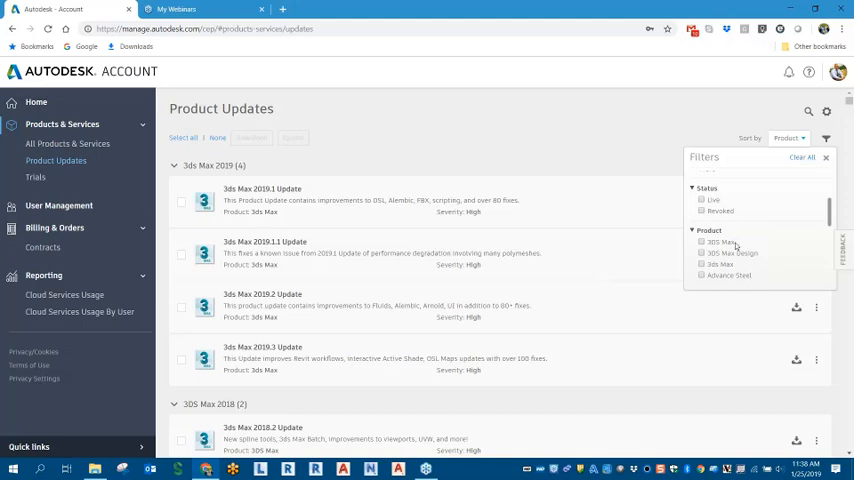
pyautogui.scroll(-3)
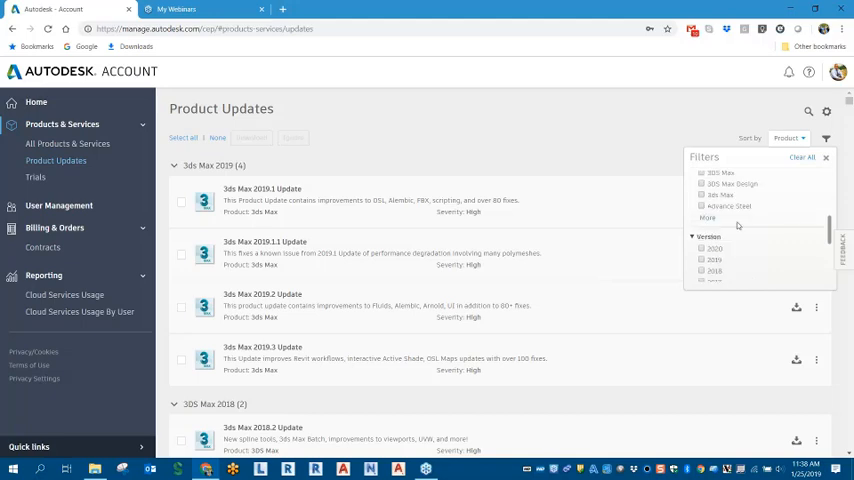
pyautogui.moveTo(738, 228)
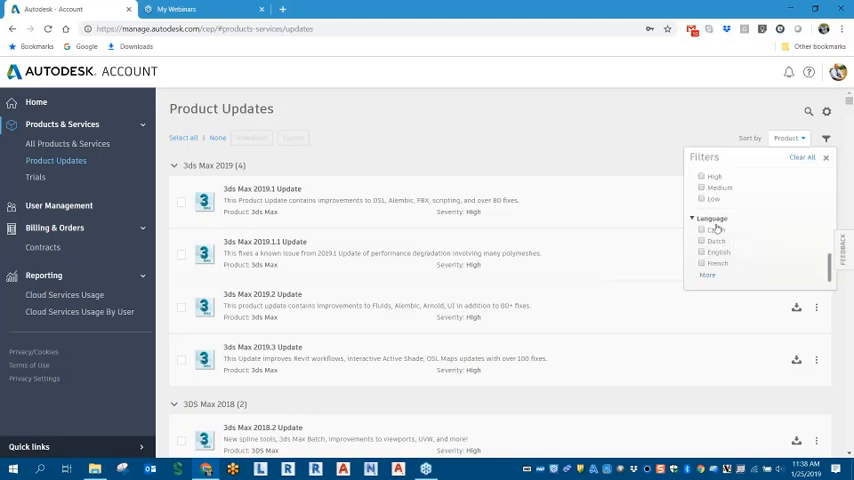
pyautogui.moveTo(732, 268)
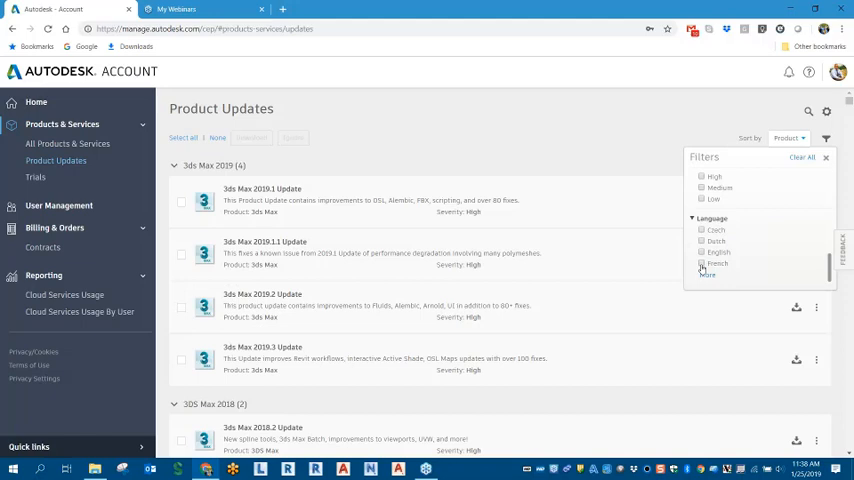
pyautogui.click(702, 252)
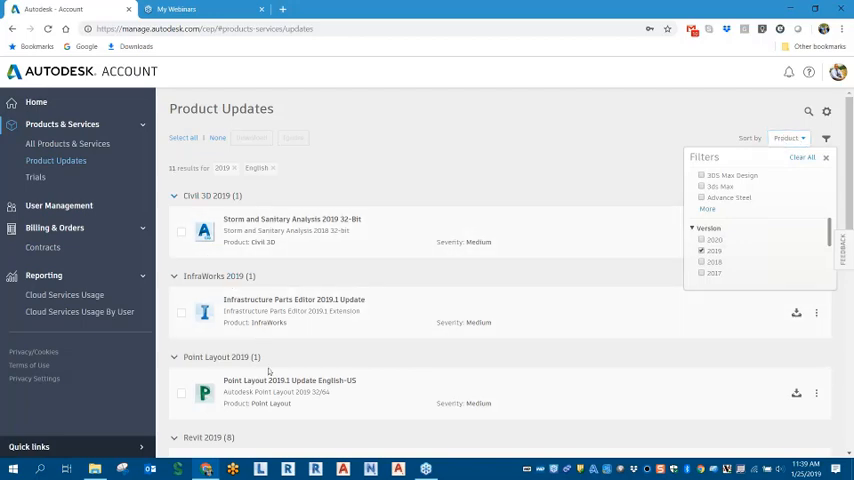
pyautogui.moveTo(544, 300)
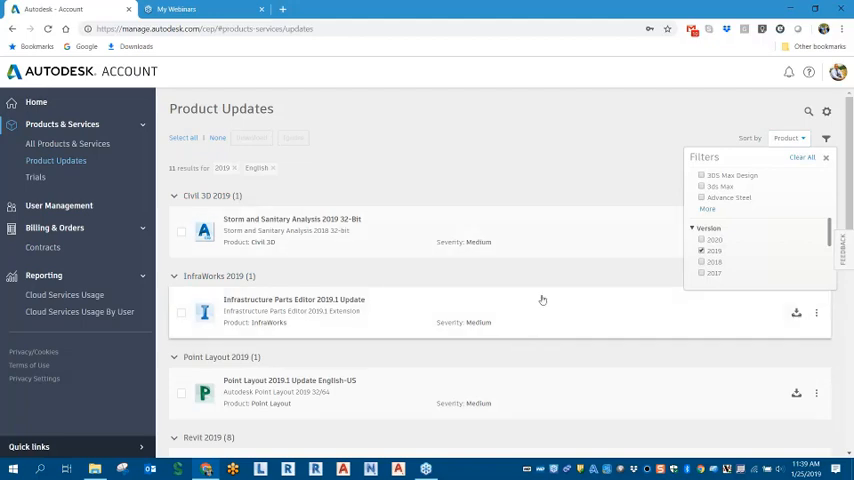
pyautogui.moveTo(542, 300)
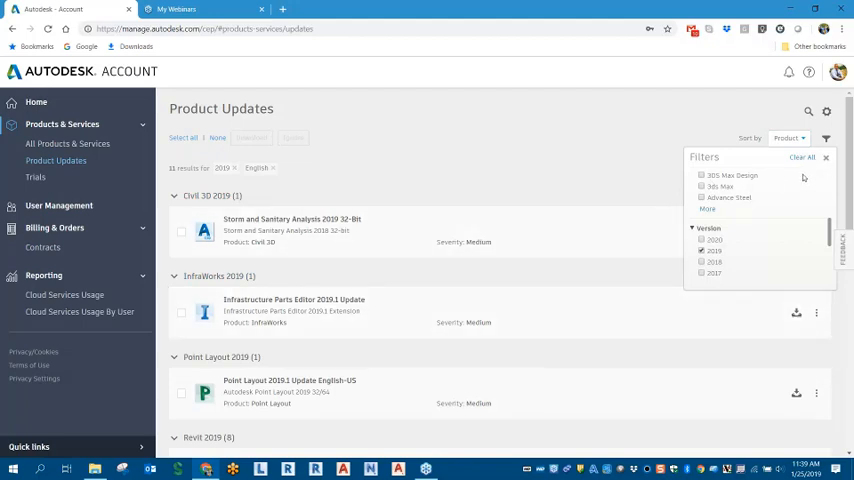
pyautogui.moveTo(802, 160)
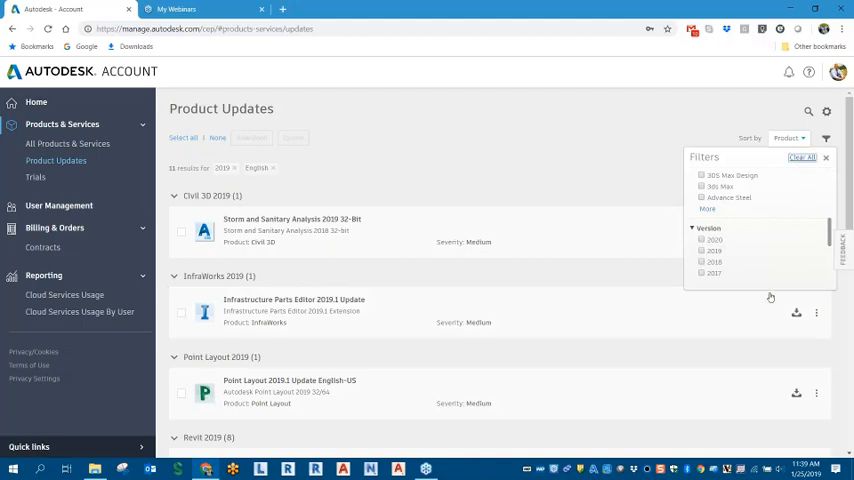
pyautogui.moveTo(770, 296)
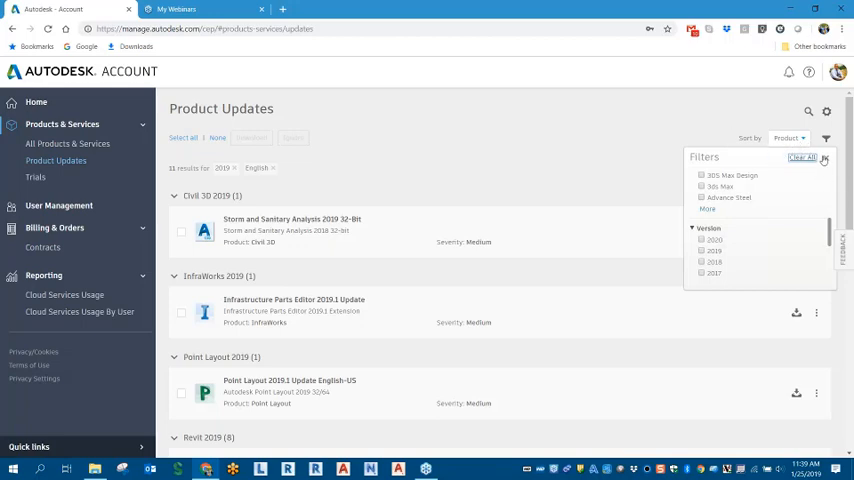
# - Clear all filters and bring up the Sort by choices
pyautogui.click(702, 186)
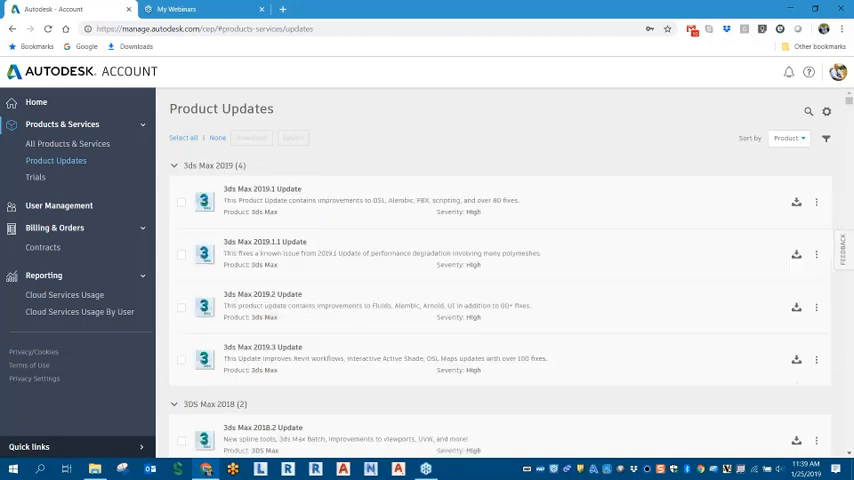
pyautogui.click(788, 138)
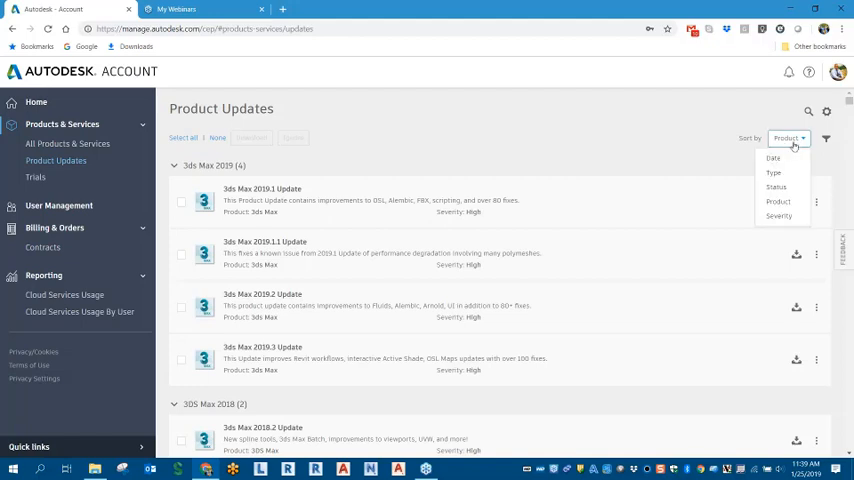
pyautogui.moveTo(772, 158)
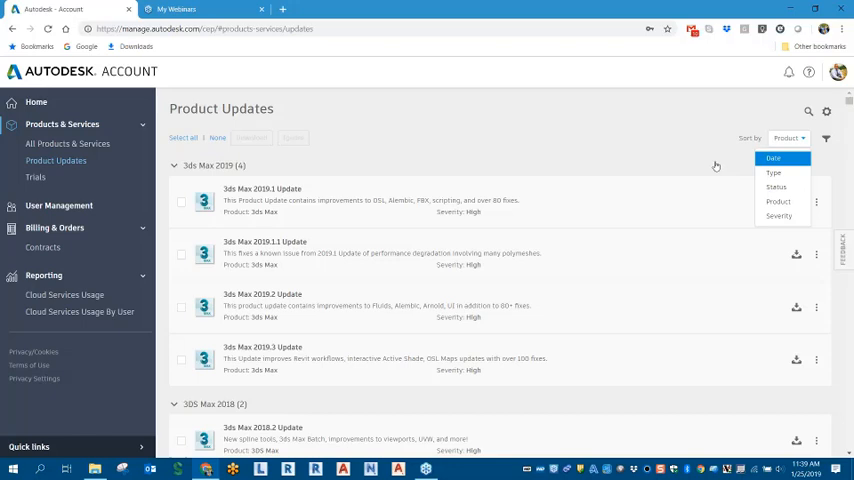
pyautogui.moveTo(700, 204)
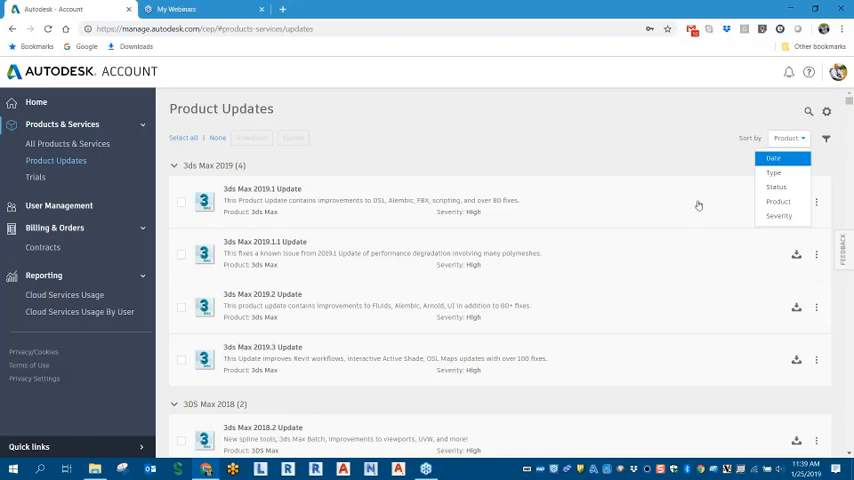
pyautogui.moveTo(696, 208)
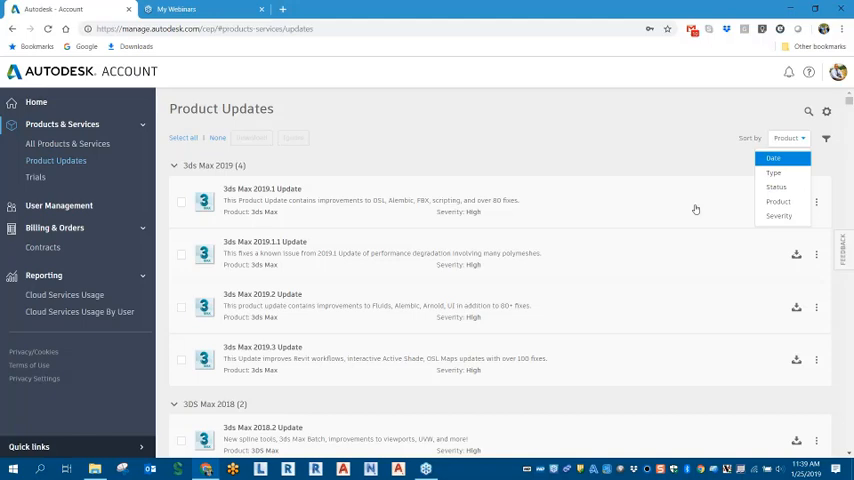
# - Sort the updates by Date and search the list for Revit
pyautogui.click(772, 158)
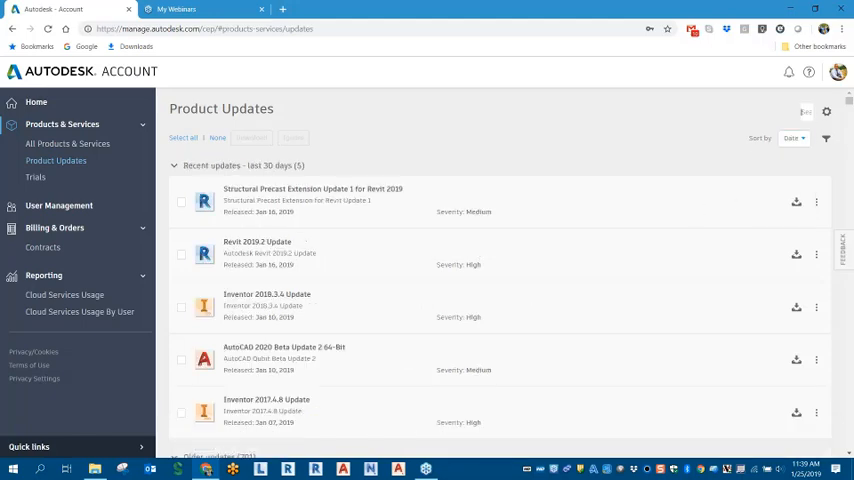
pyautogui.click(756, 112)
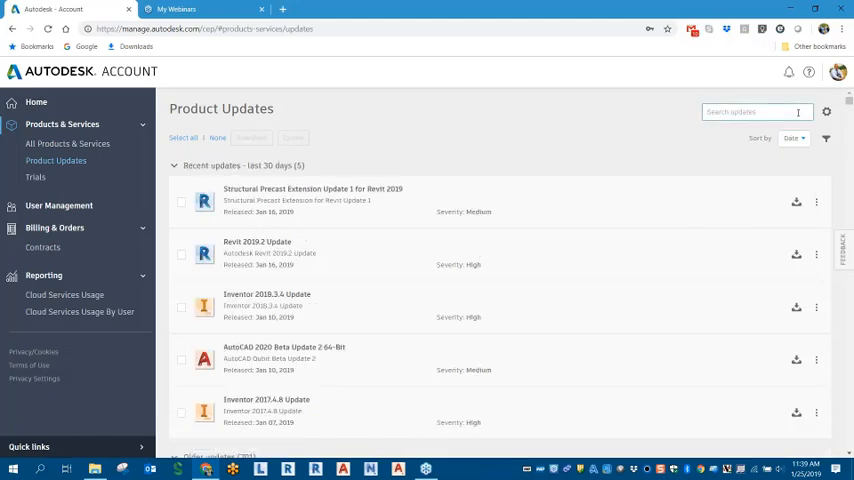
pyautogui.write('Revit')
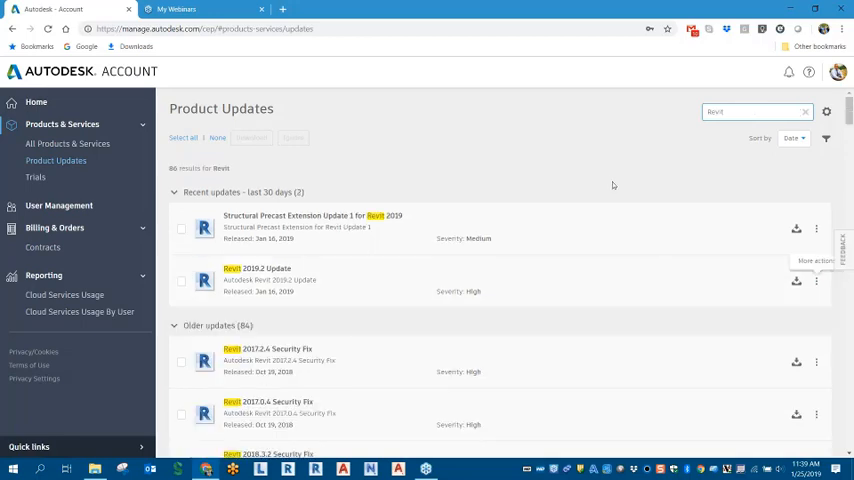
pyautogui.scroll(-3)
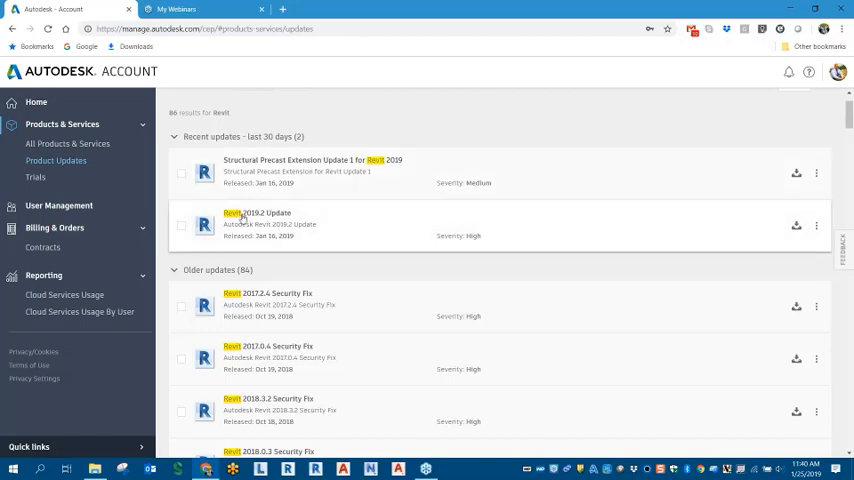
pyautogui.moveTo(280, 220)
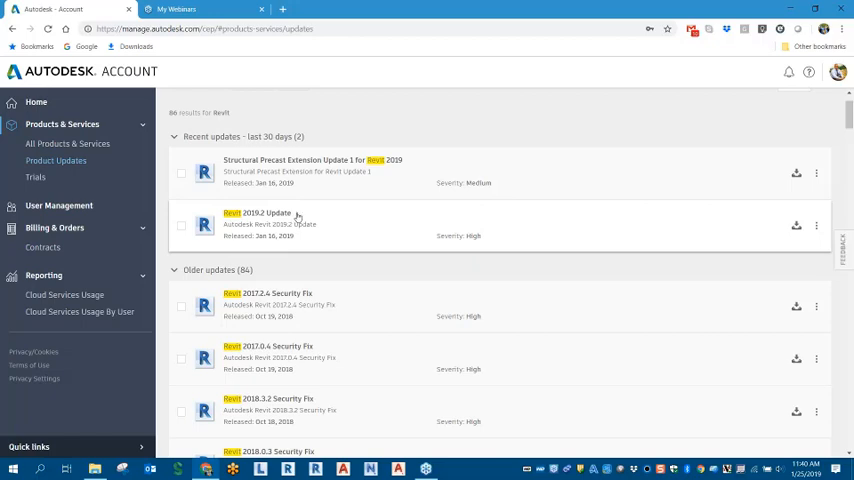
pyautogui.moveTo(468, 246)
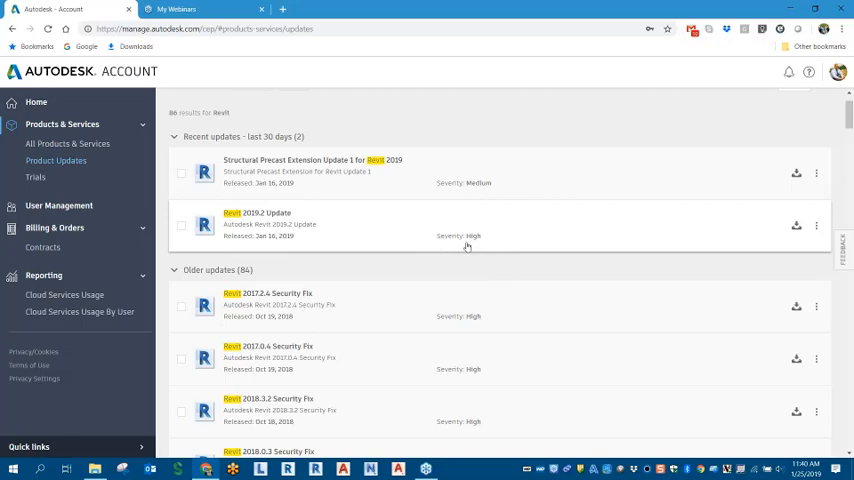
pyautogui.moveTo(428, 250)
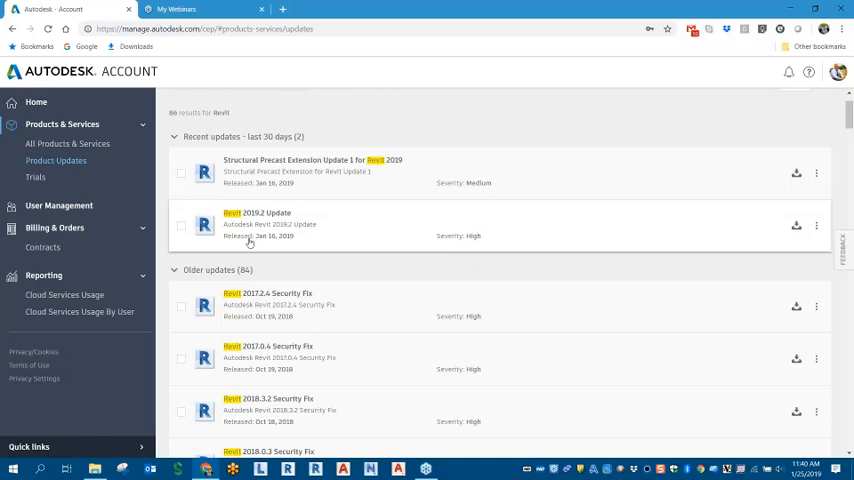
pyautogui.moveTo(272, 242)
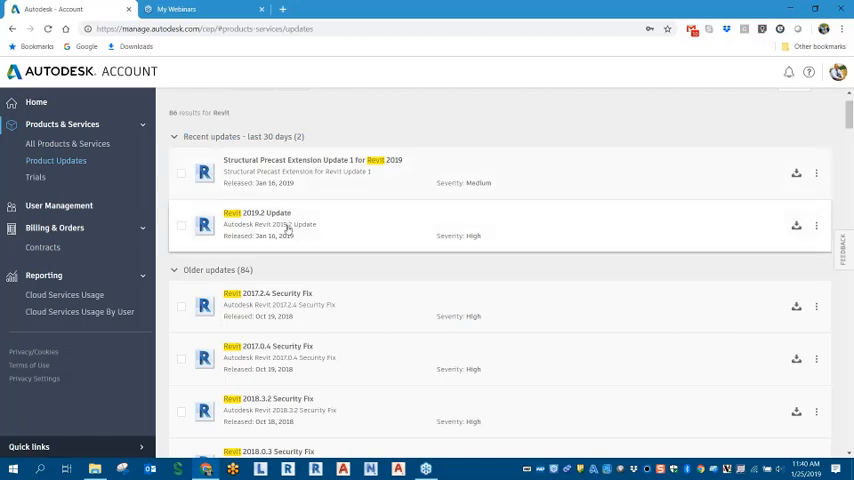
# - Expand the Revit 2019.2 Update to show its version, size, update ID and description
pyautogui.click(264, 212)
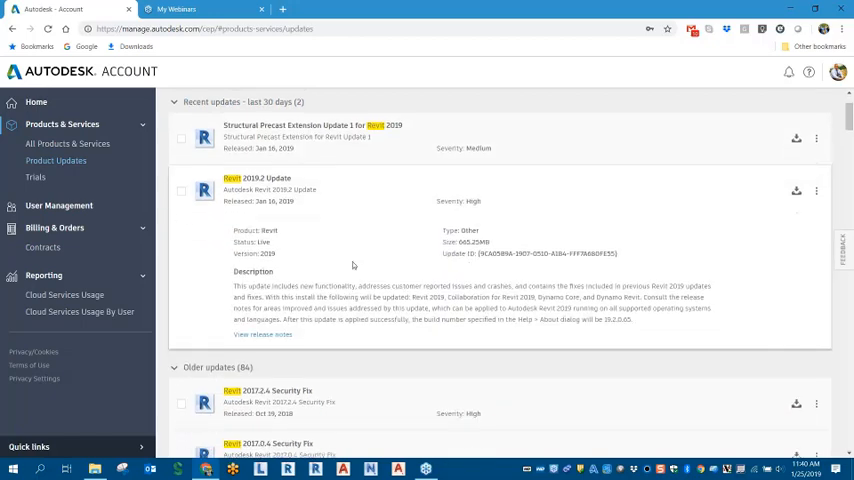
pyautogui.scroll(-3)
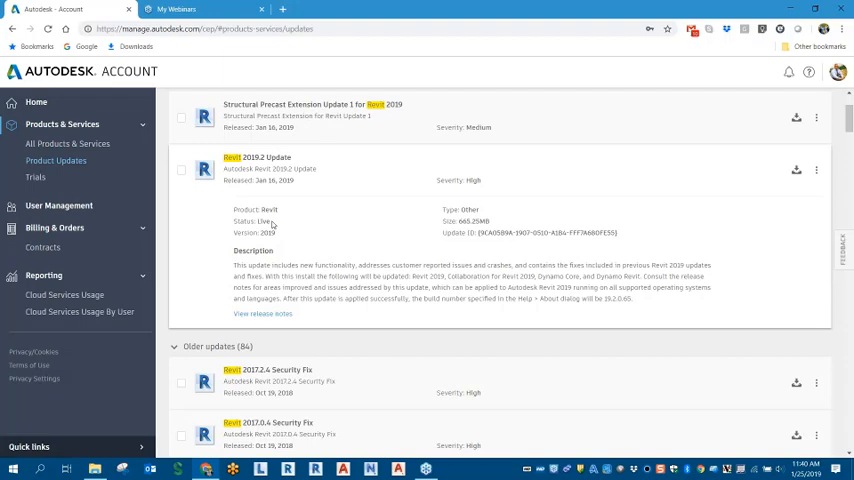
pyautogui.moveTo(492, 210)
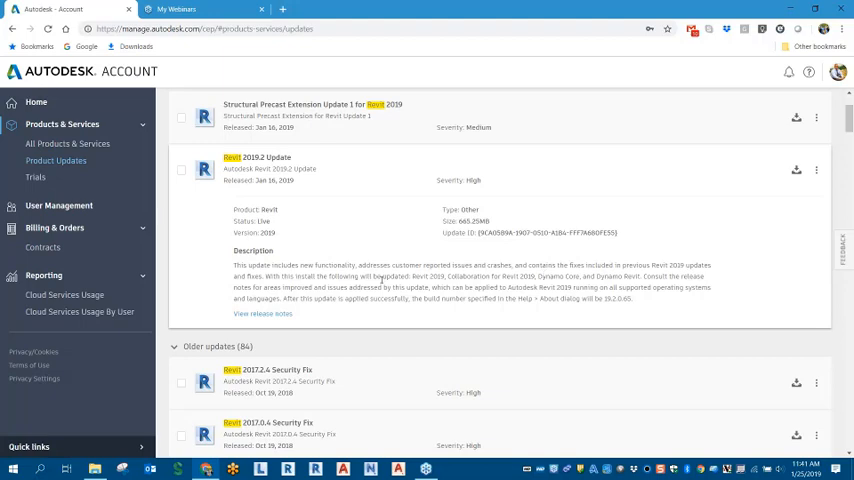
pyautogui.moveTo(258, 168)
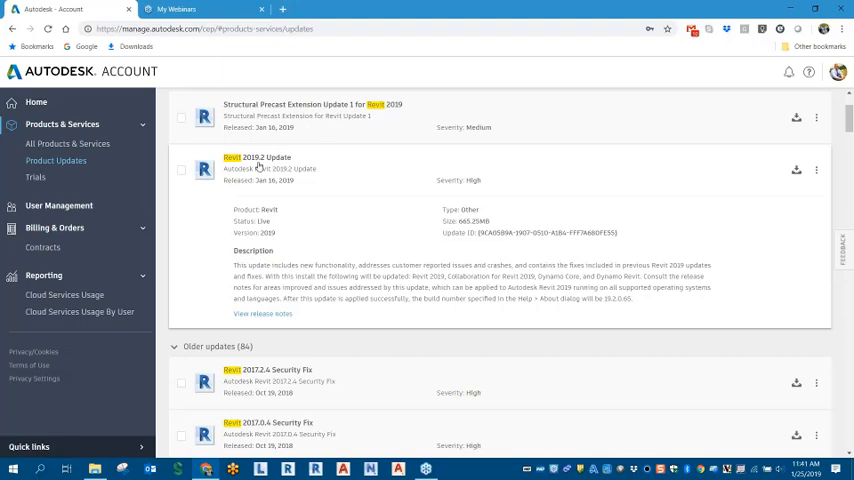
pyautogui.moveTo(332, 328)
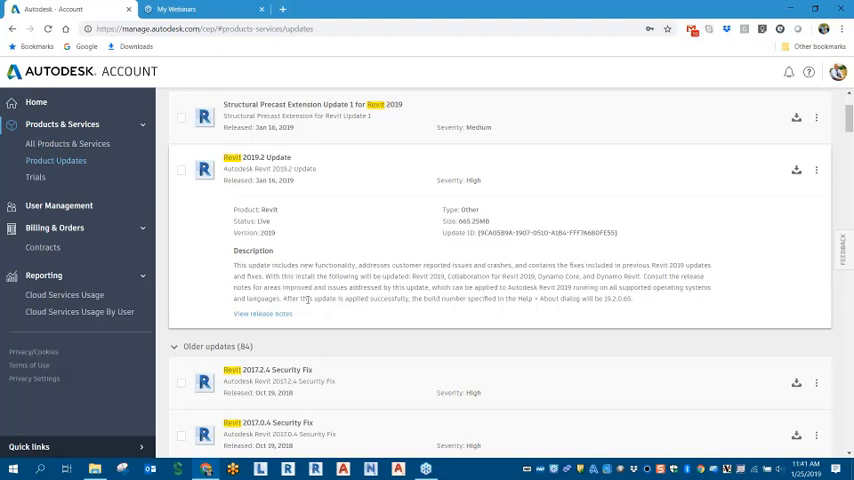
pyautogui.scroll(-3)
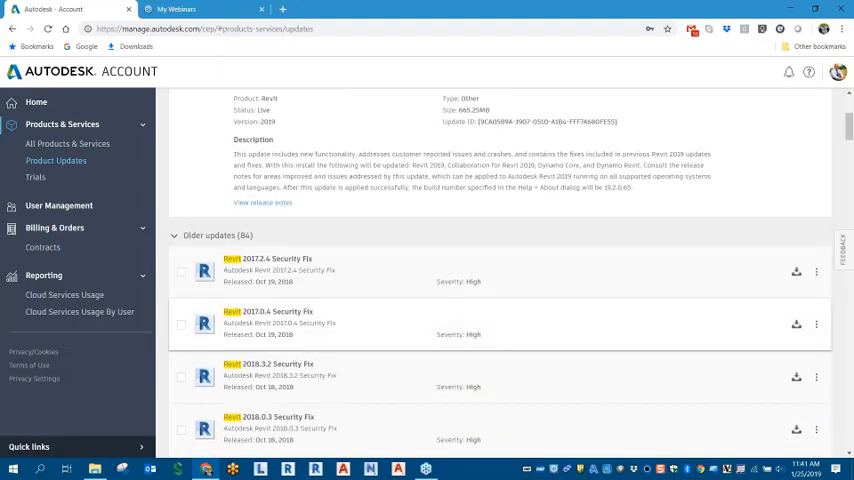
pyautogui.scroll(-3)
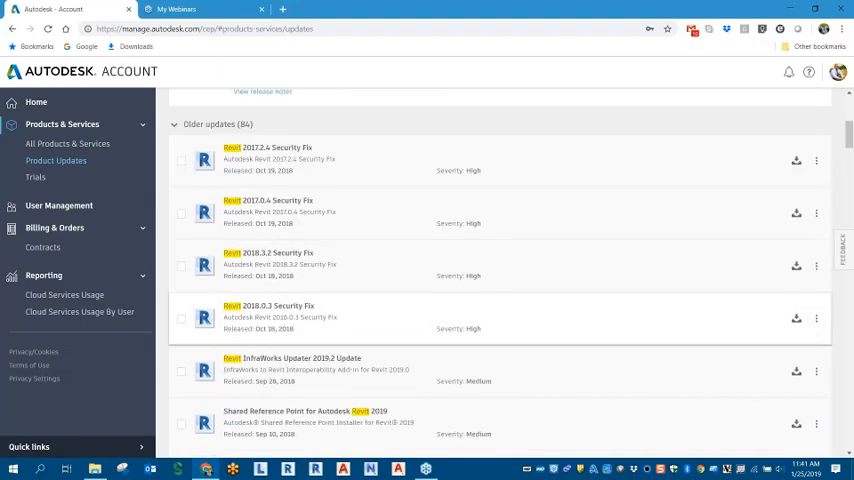
pyautogui.scroll(-3)
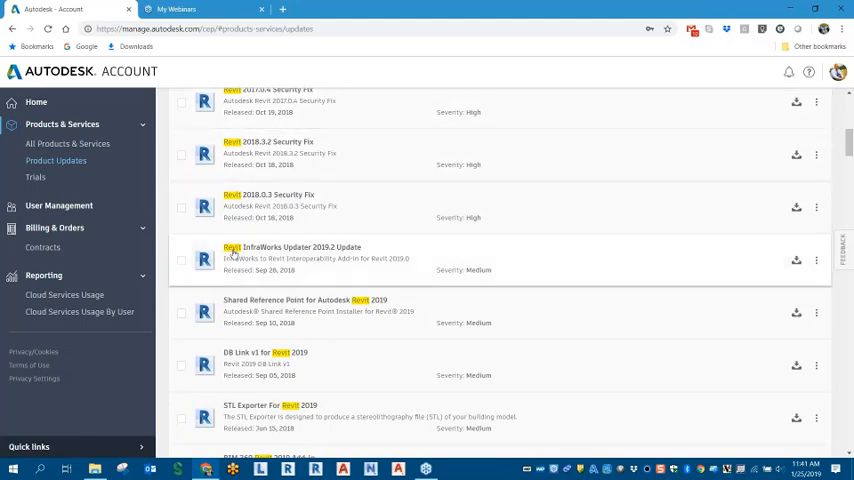
pyautogui.moveTo(336, 256)
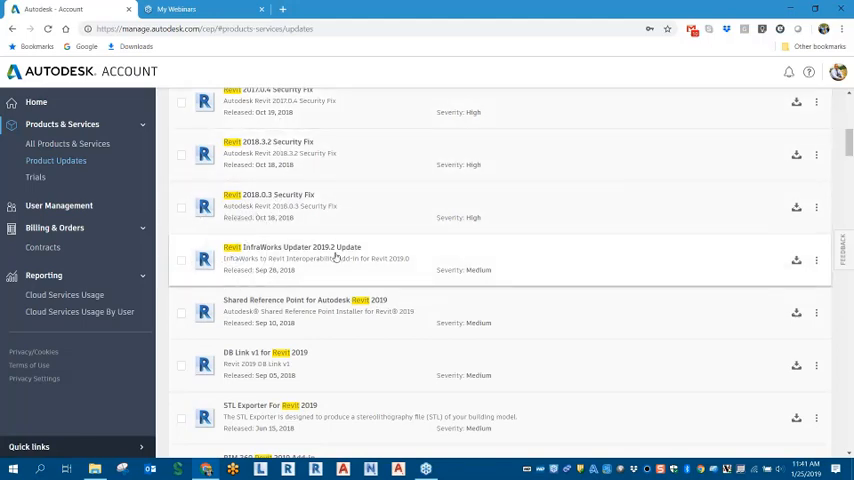
pyautogui.moveTo(304, 252)
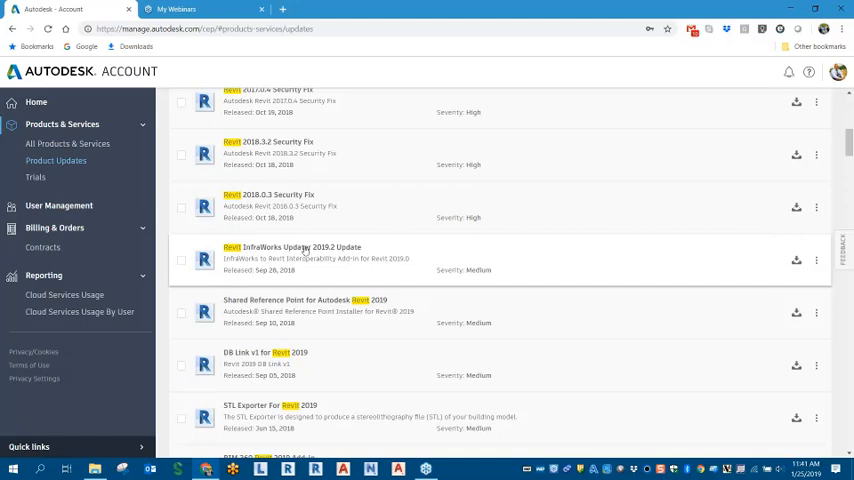
pyautogui.moveTo(336, 264)
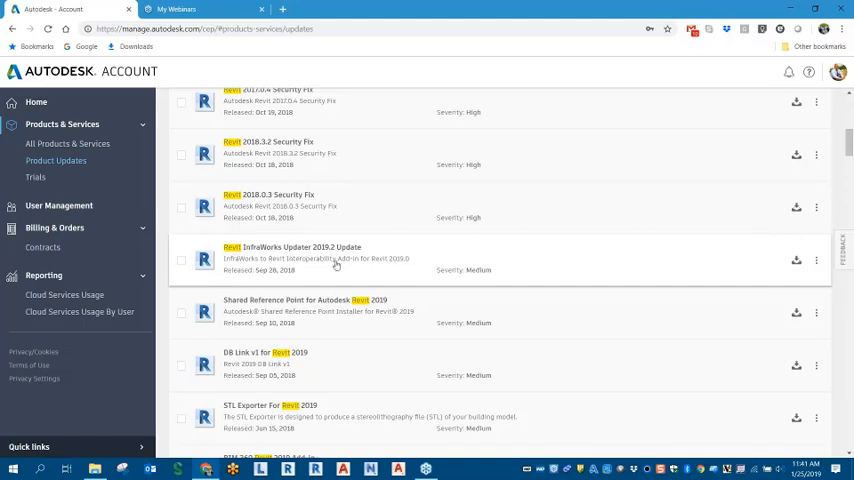
pyautogui.scroll(-3)
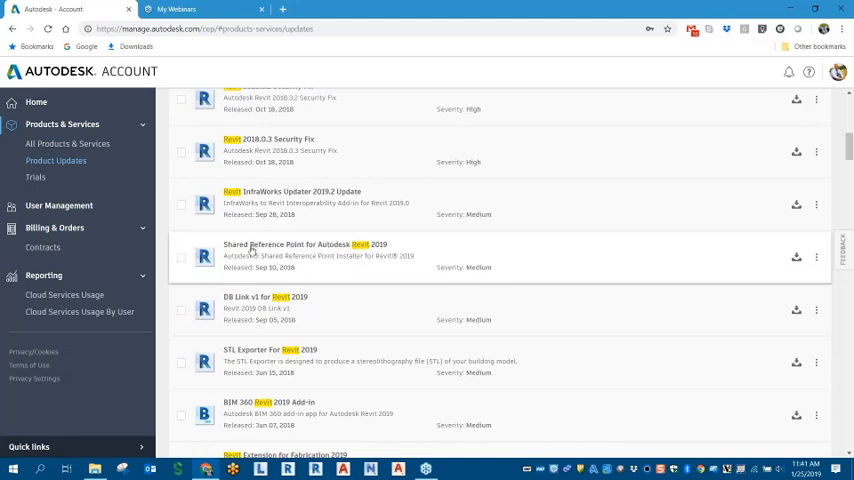
pyautogui.moveTo(376, 252)
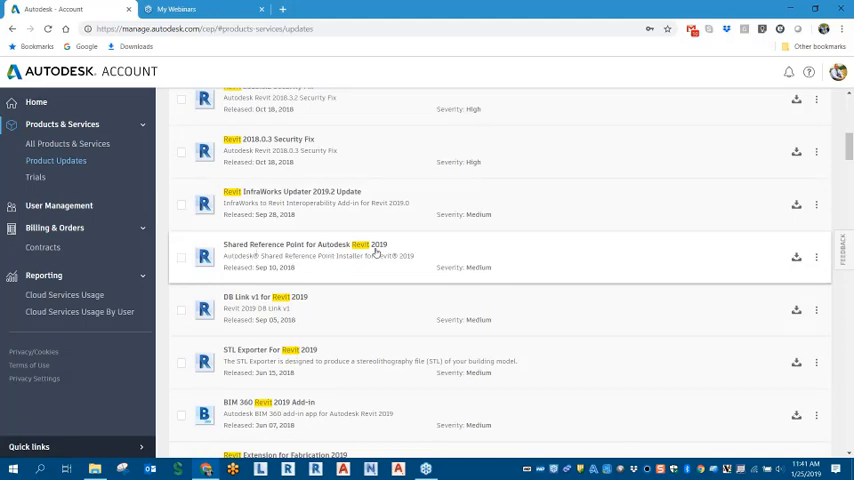
pyautogui.moveTo(332, 260)
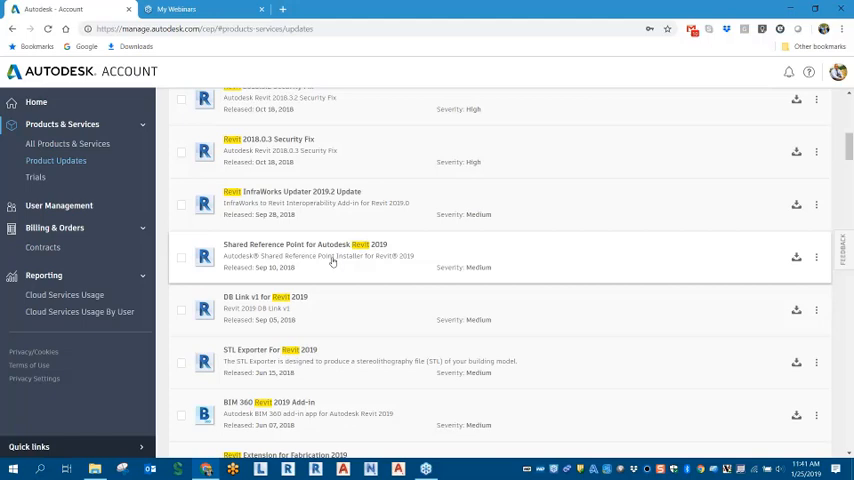
pyautogui.scroll(-3)
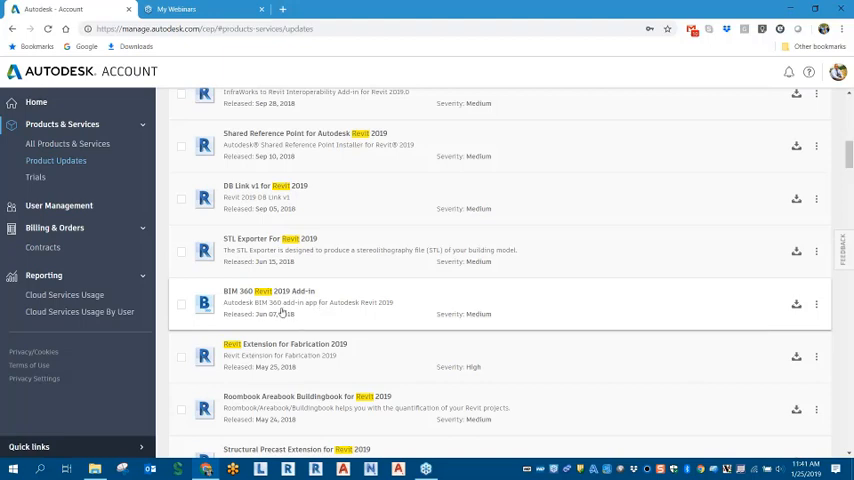
pyautogui.scroll(-3)
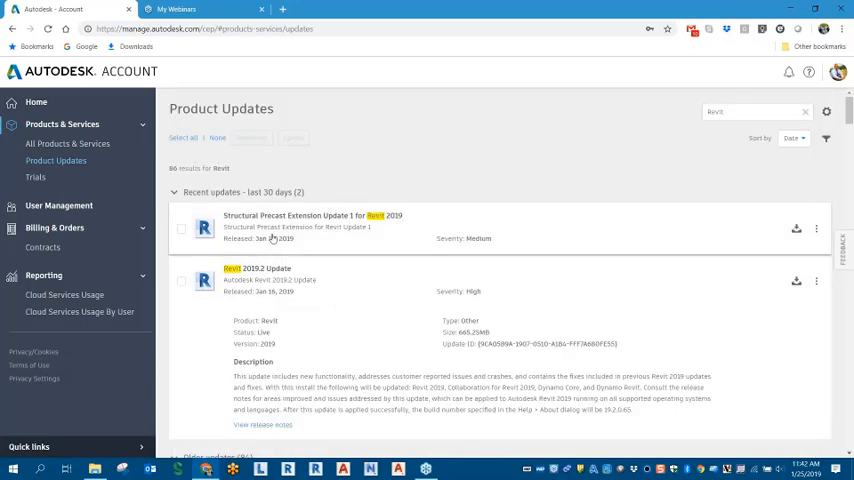
pyautogui.moveTo(272, 260)
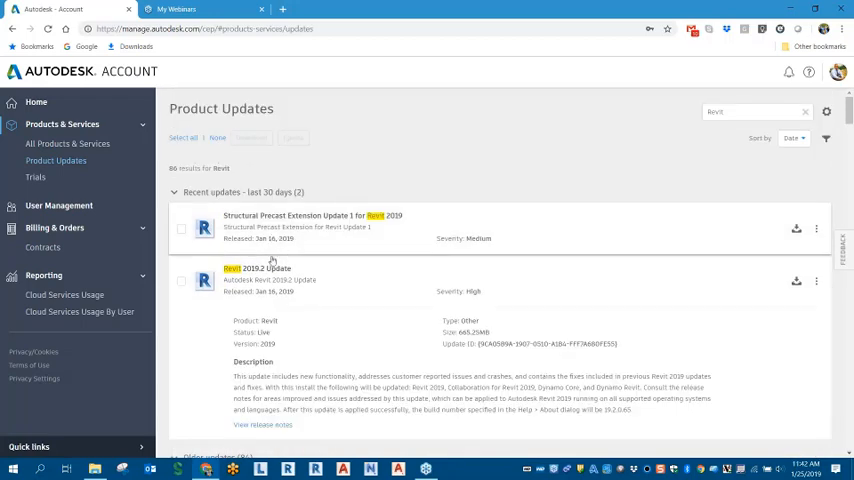
# - Select the Structural Precast Extension and Revit 2019.2 updates and mark them as ignored
pyautogui.click(180, 228)
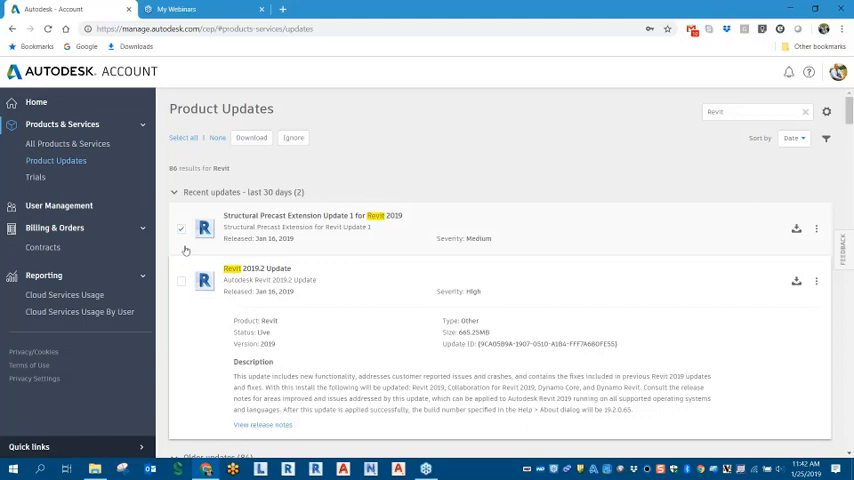
pyautogui.click(180, 228)
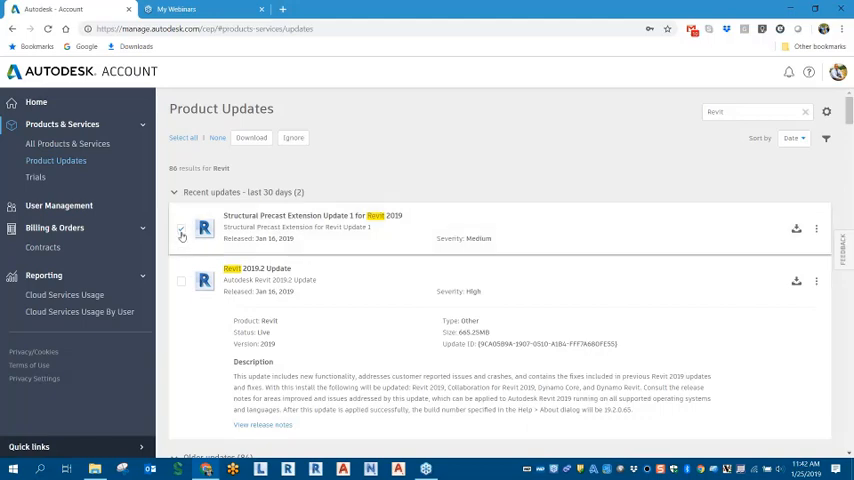
pyautogui.click(180, 228)
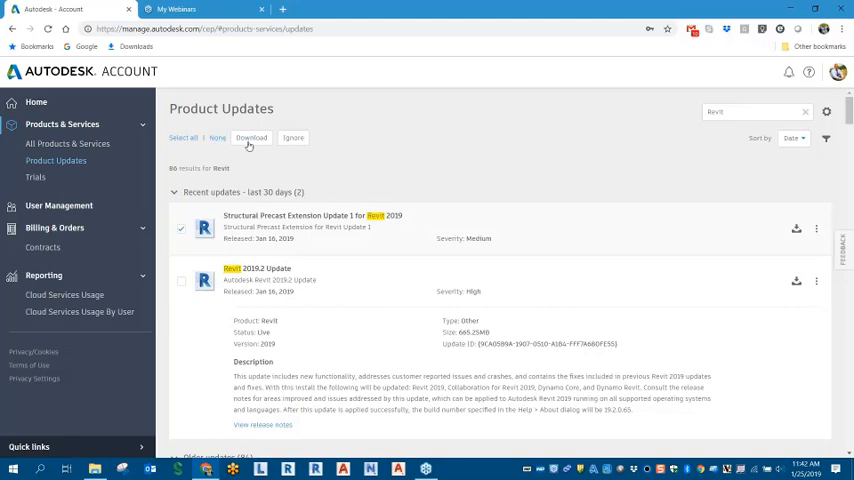
pyautogui.moveTo(294, 142)
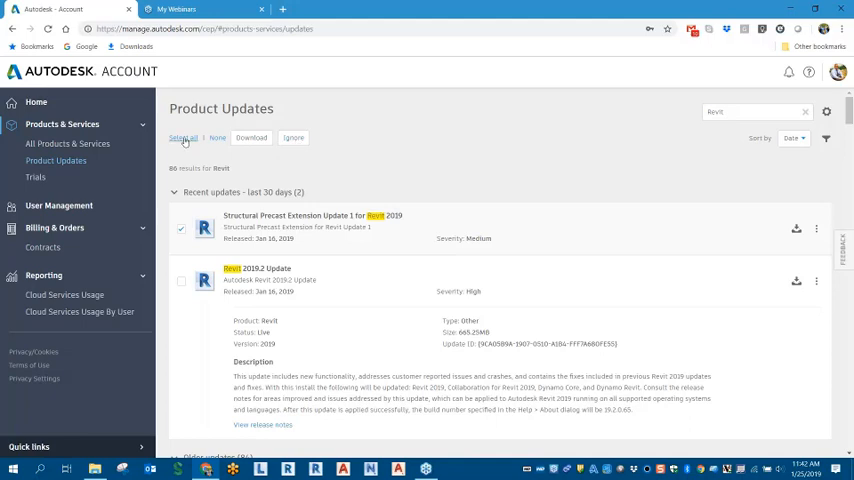
pyautogui.moveTo(224, 138)
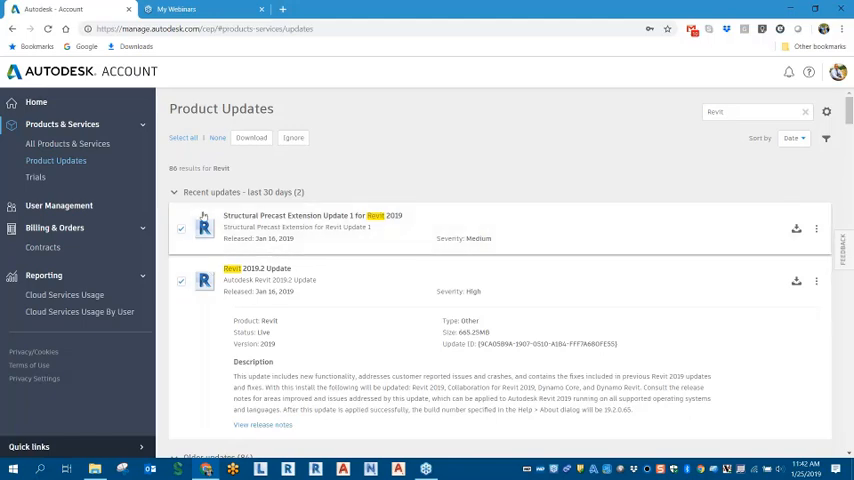
pyautogui.moveTo(166, 302)
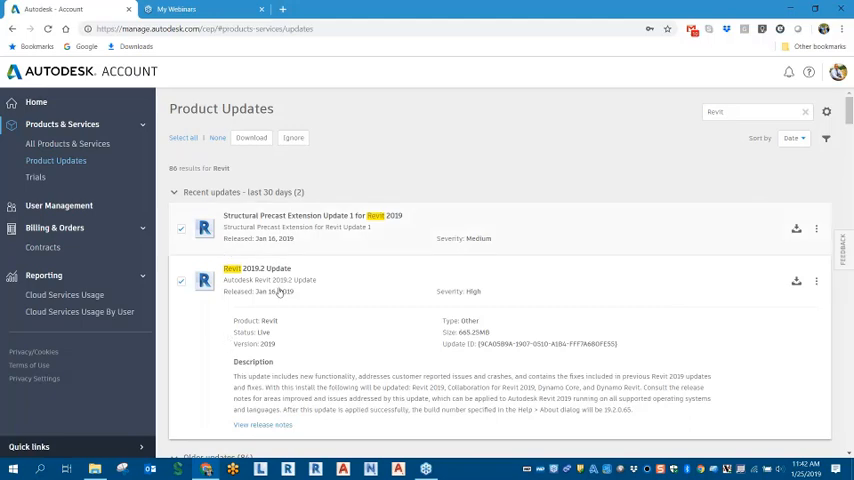
pyautogui.moveTo(296, 264)
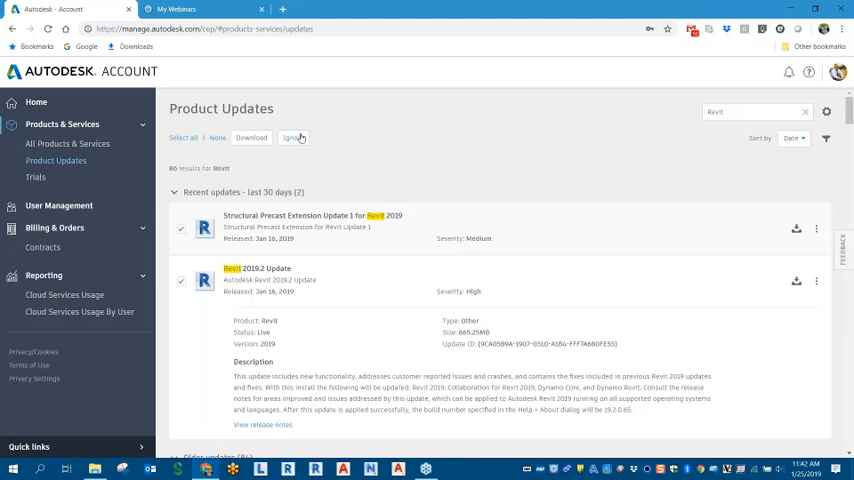
pyautogui.click(292, 136)
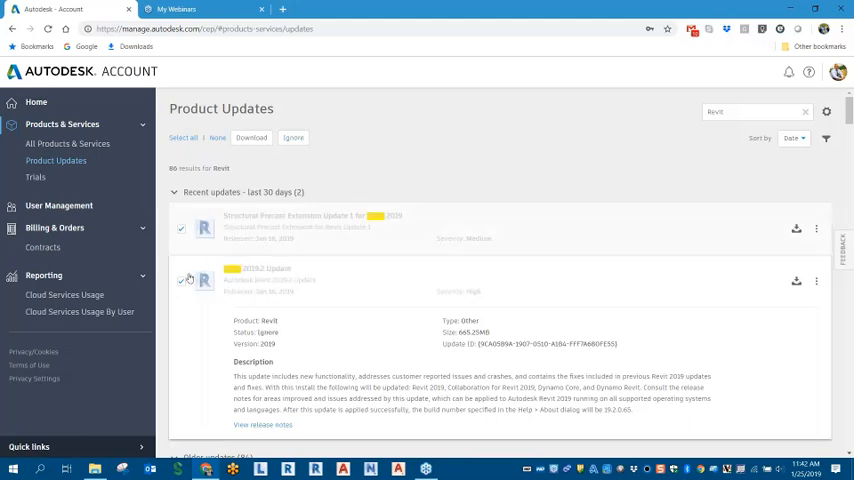
pyautogui.moveTo(240, 252)
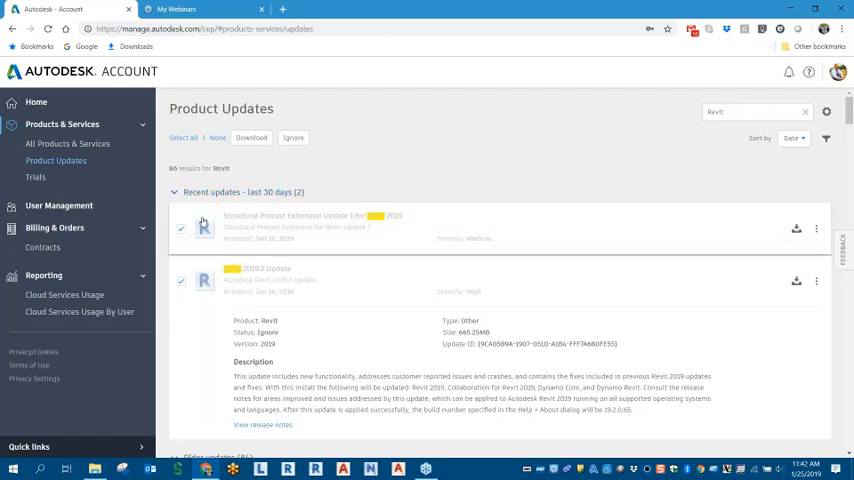
pyautogui.moveTo(184, 244)
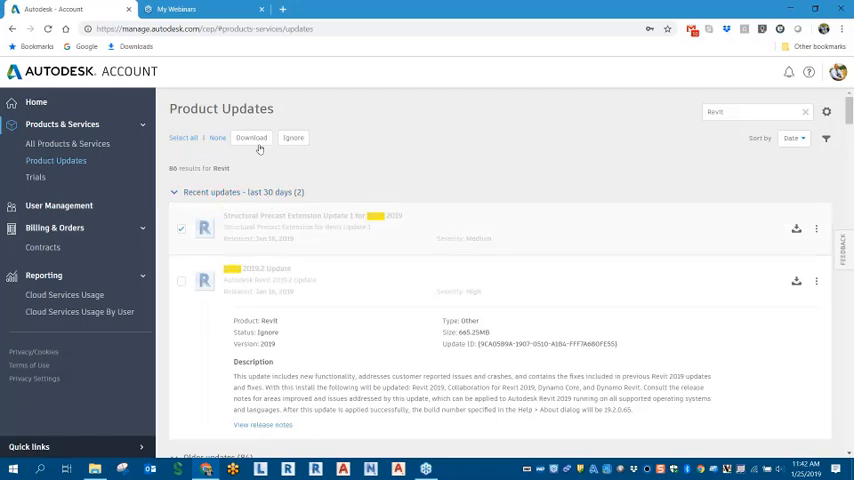
pyautogui.moveTo(740, 148)
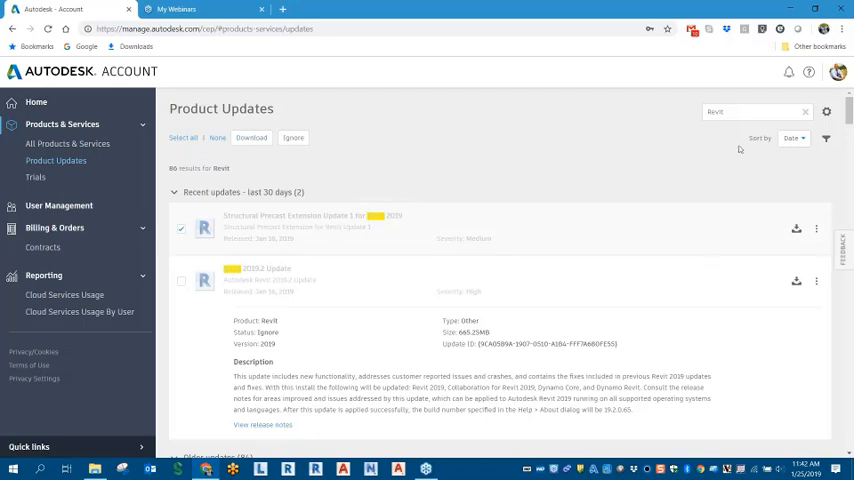
pyautogui.moveTo(828, 112)
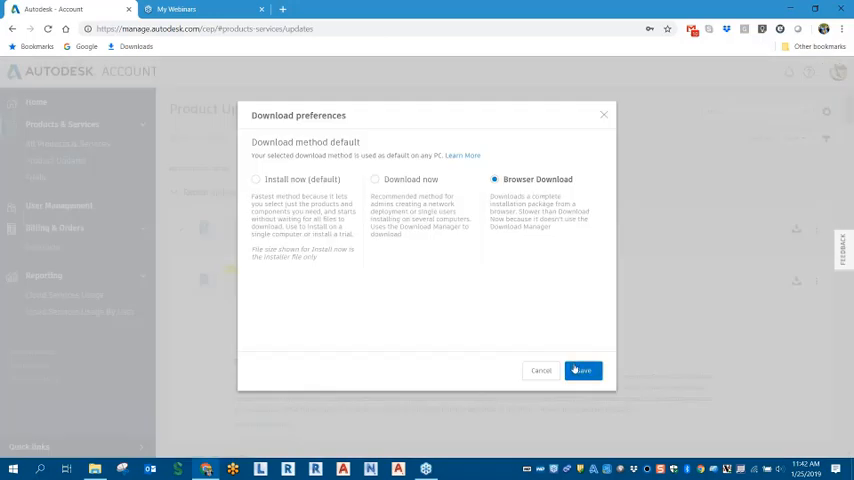
# - Keep Browser Download as the method and start the Structural Precast Extension update download
pyautogui.click(582, 370)
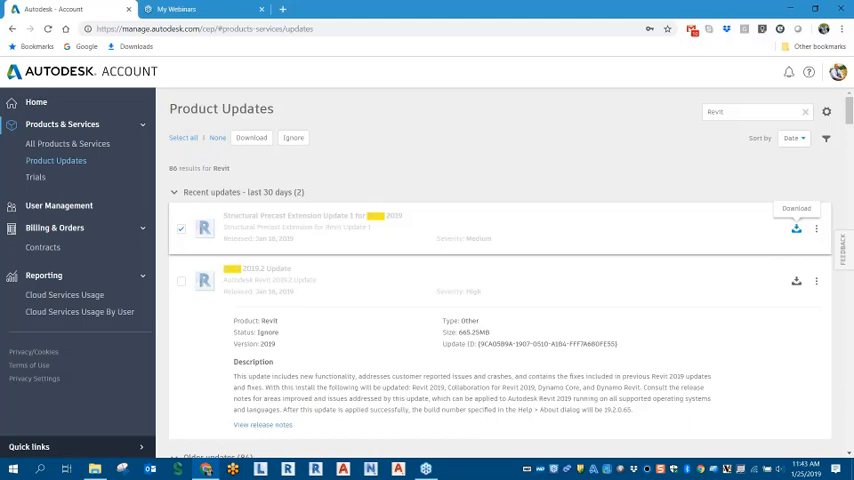
pyautogui.click(796, 228)
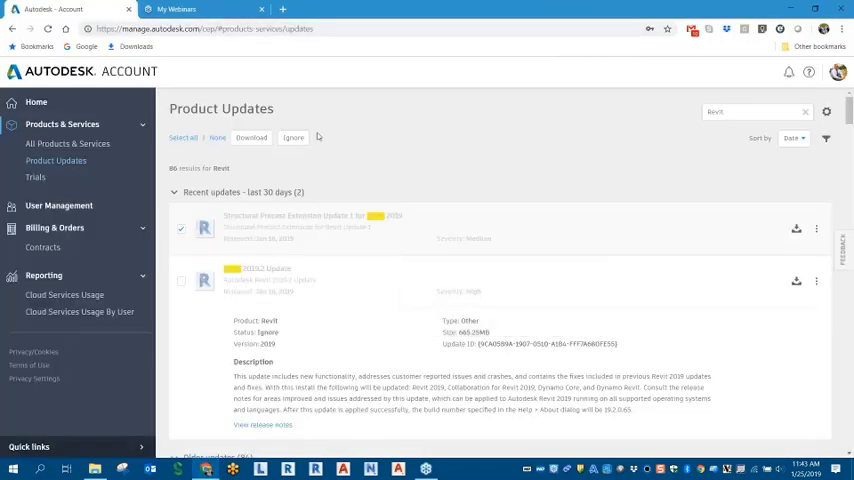
pyautogui.moveTo(816, 228)
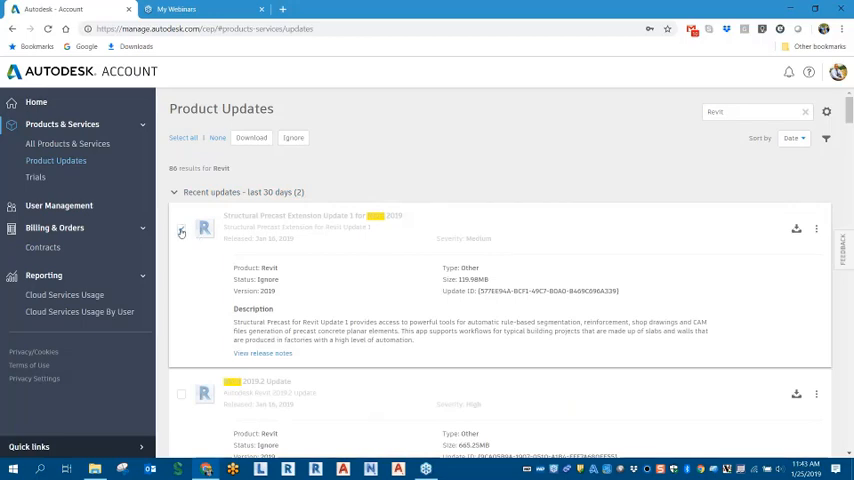
# - Expand the precast extension details, then download the older Revit 2017.2 Security Fix
pyautogui.click(180, 228)
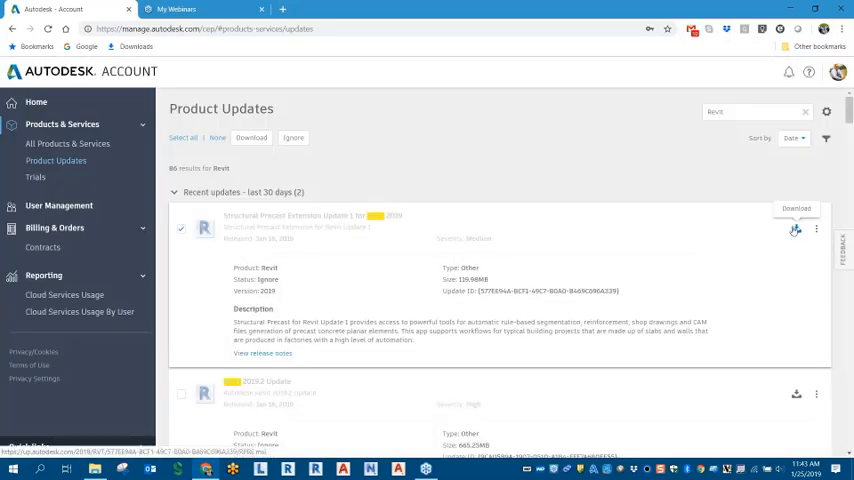
pyautogui.moveTo(796, 232)
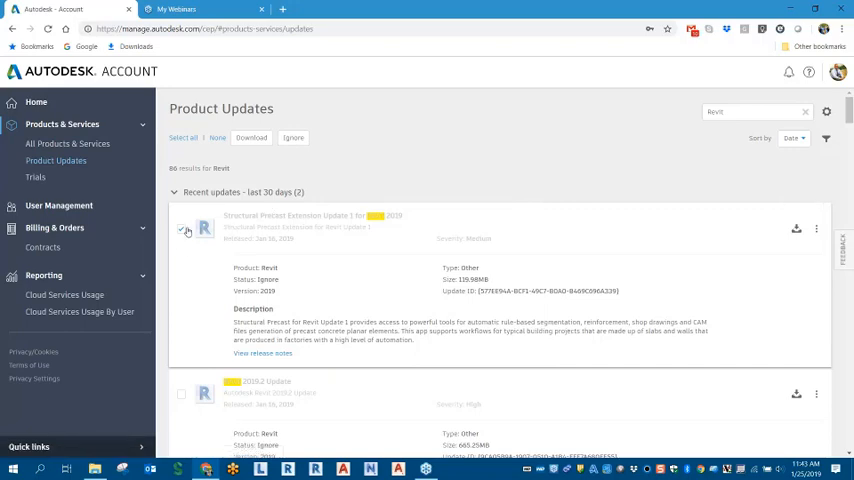
pyautogui.scroll(-3)
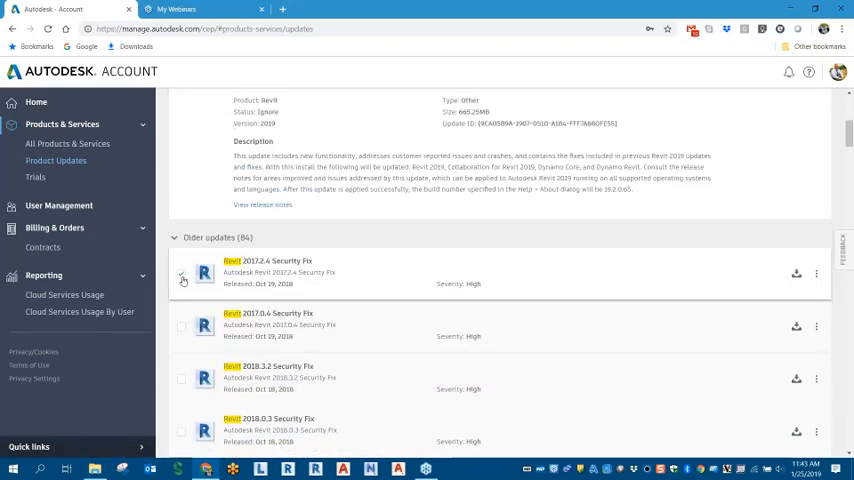
pyautogui.click(180, 274)
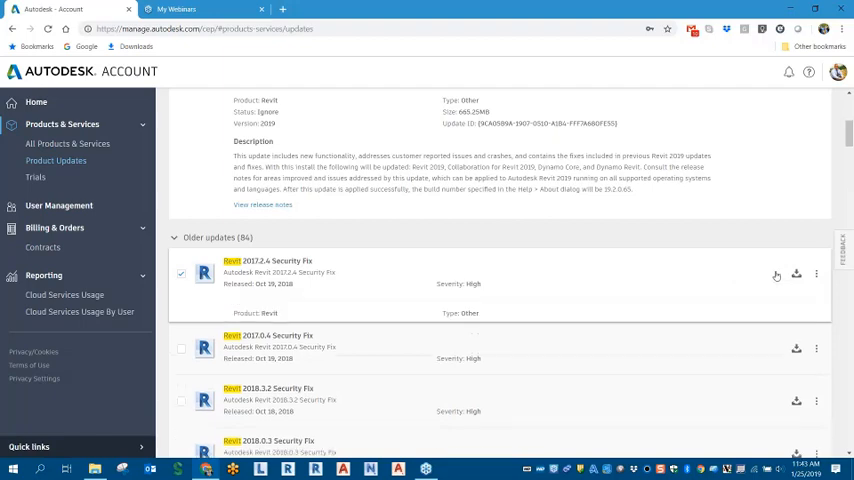
pyautogui.click(796, 274)
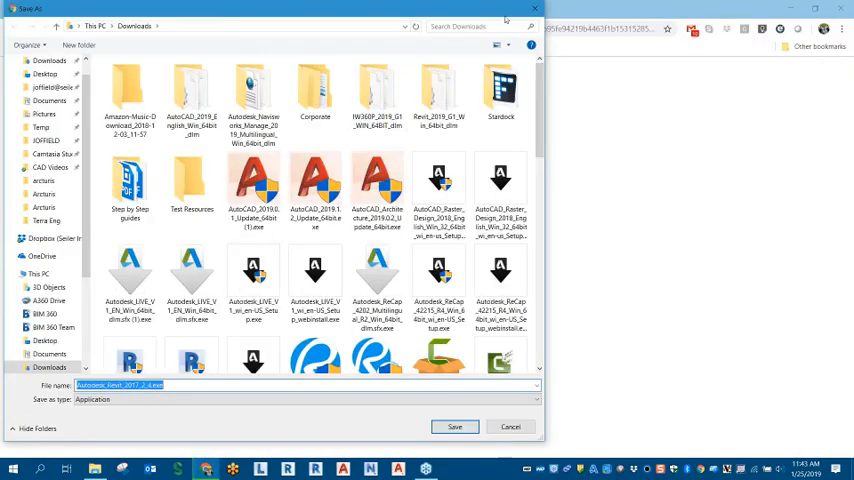
# - Save the security fix into Downloads, review the downloaded installers, and close the folder window
pyautogui.click(456, 428)
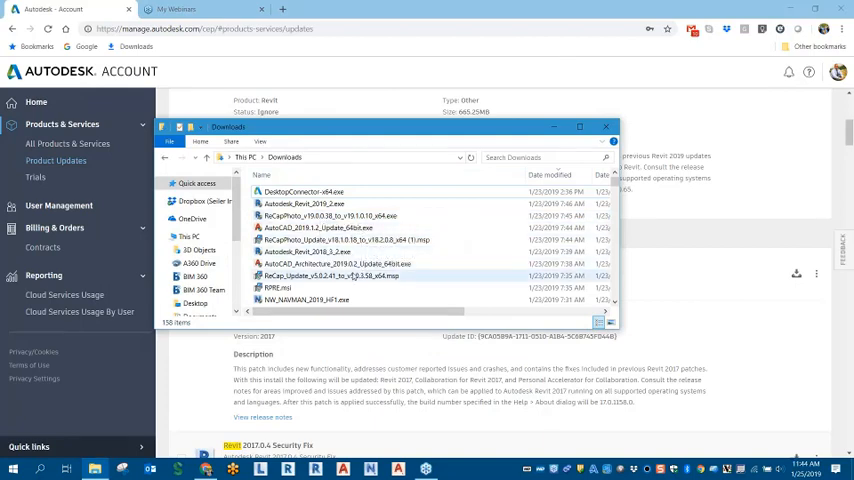
pyautogui.click(340, 264)
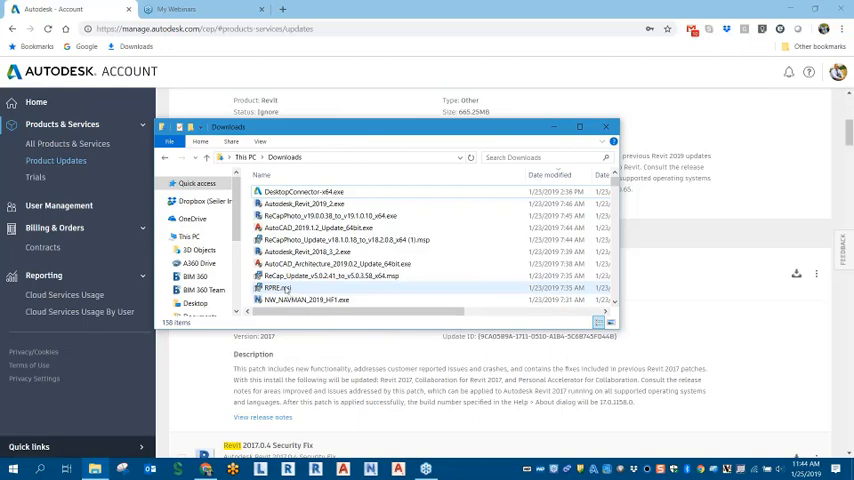
pyautogui.moveTo(284, 288)
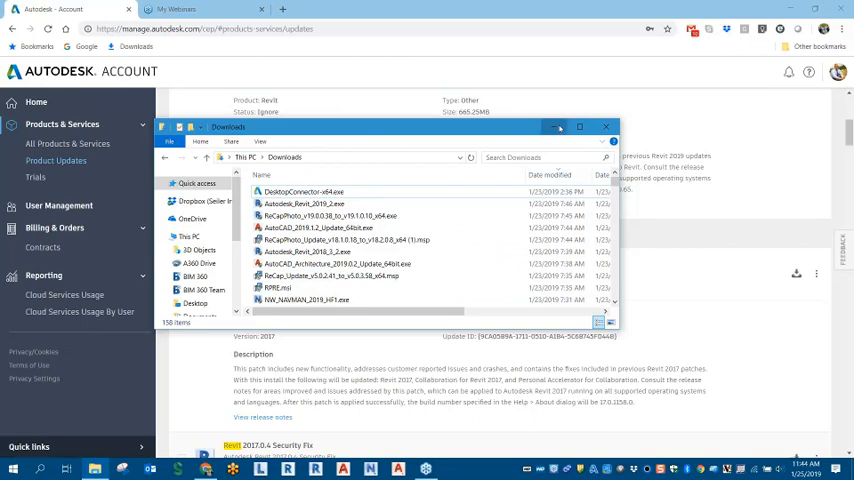
pyautogui.click(604, 128)
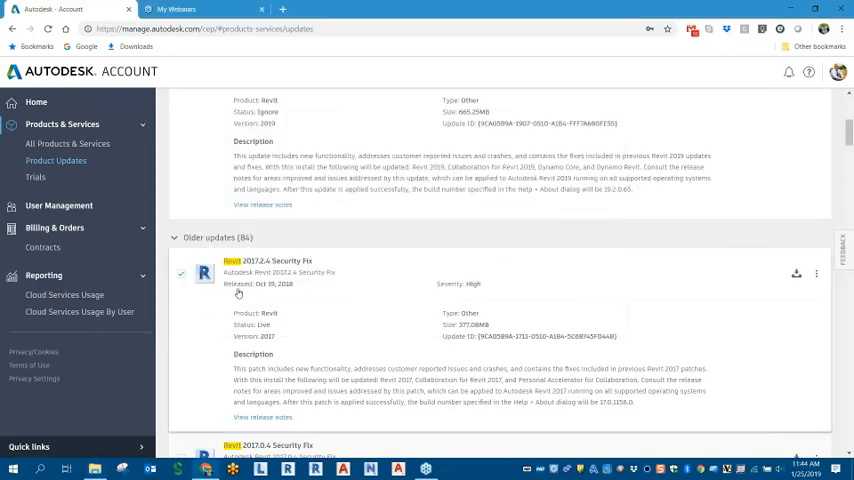
# - Scroll the sidebar down to the Quick links for network license, license manager and cloud credits
pyautogui.scroll(-3)
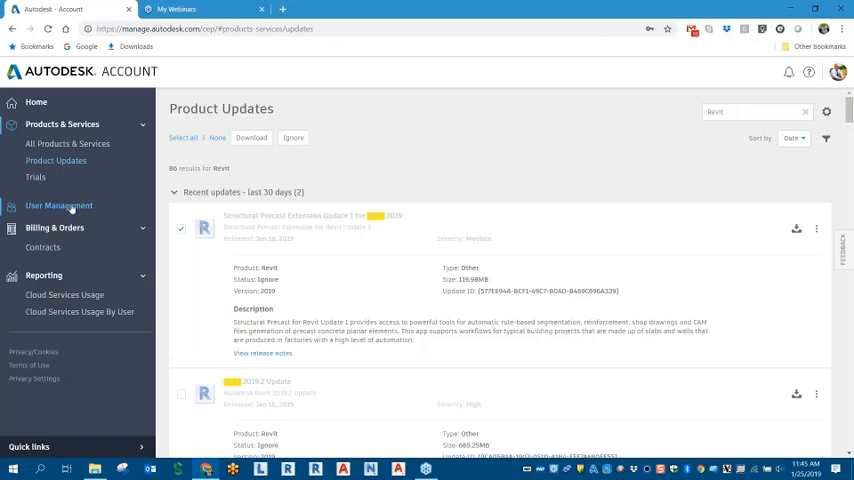
pyautogui.moveTo(70, 208)
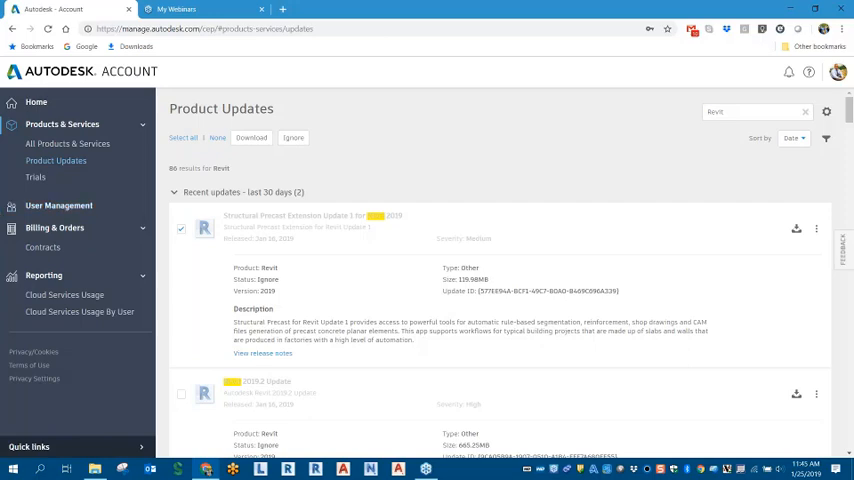
pyautogui.moveTo(64, 296)
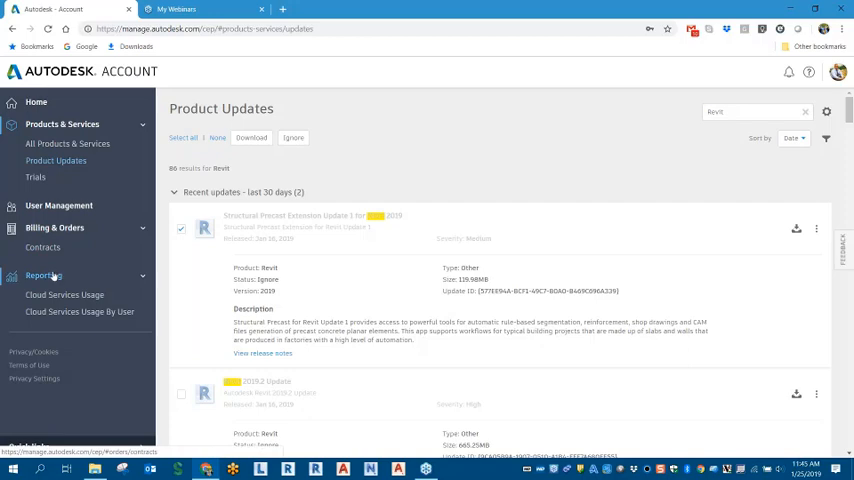
pyautogui.moveTo(64, 296)
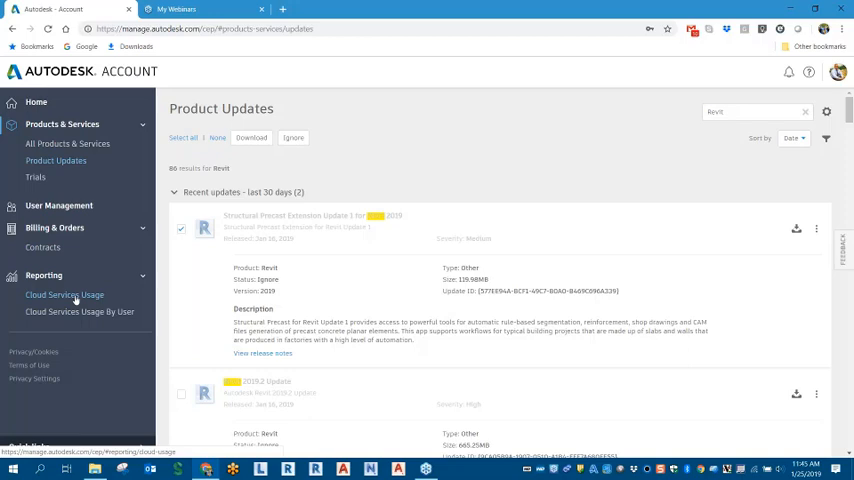
pyautogui.moveTo(132, 288)
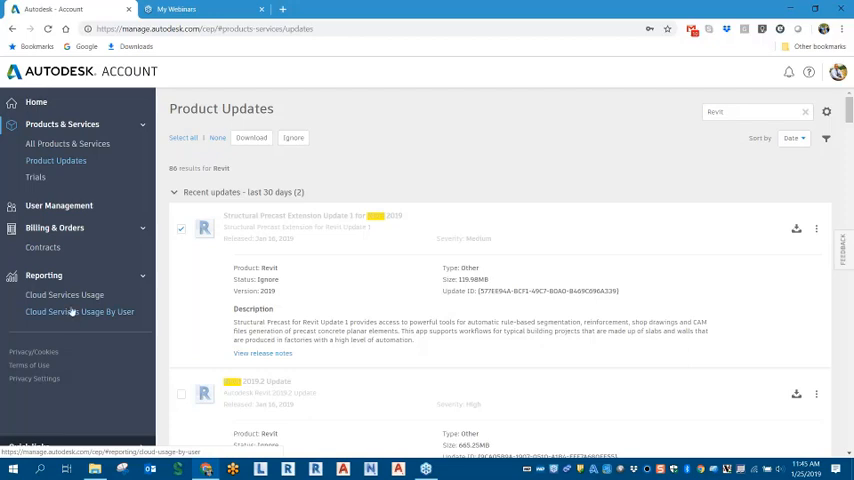
pyautogui.moveTo(64, 296)
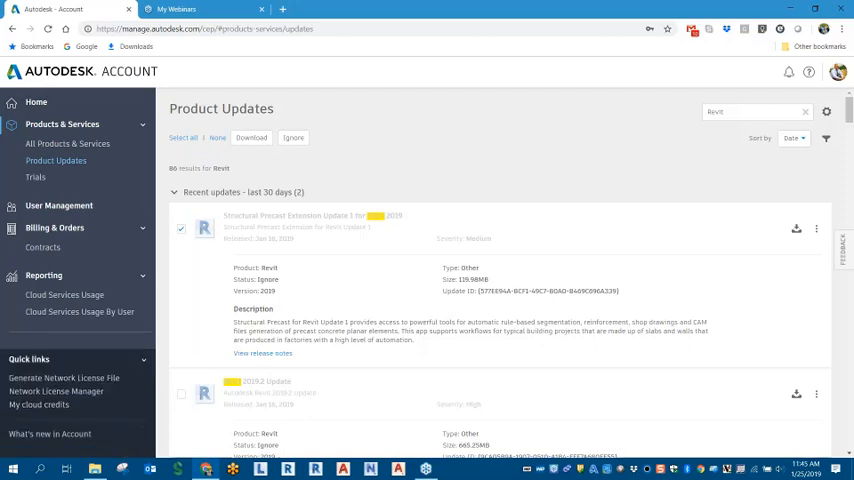
pyautogui.moveTo(140, 414)
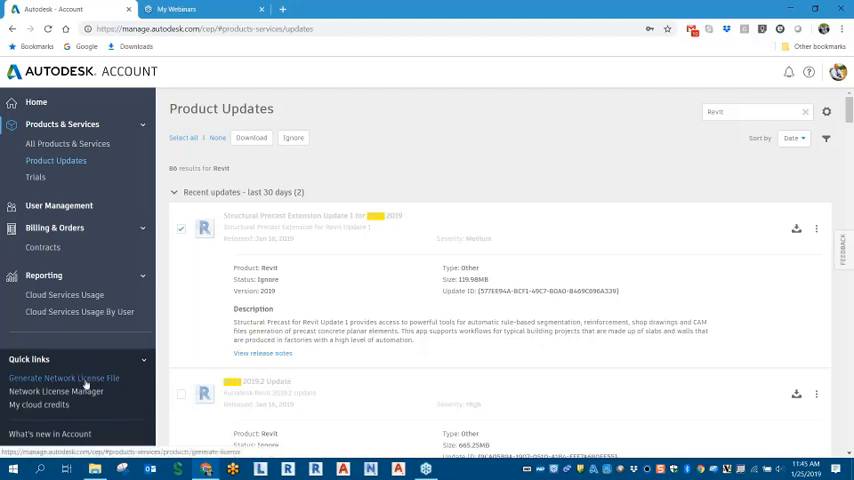
pyautogui.moveTo(56, 392)
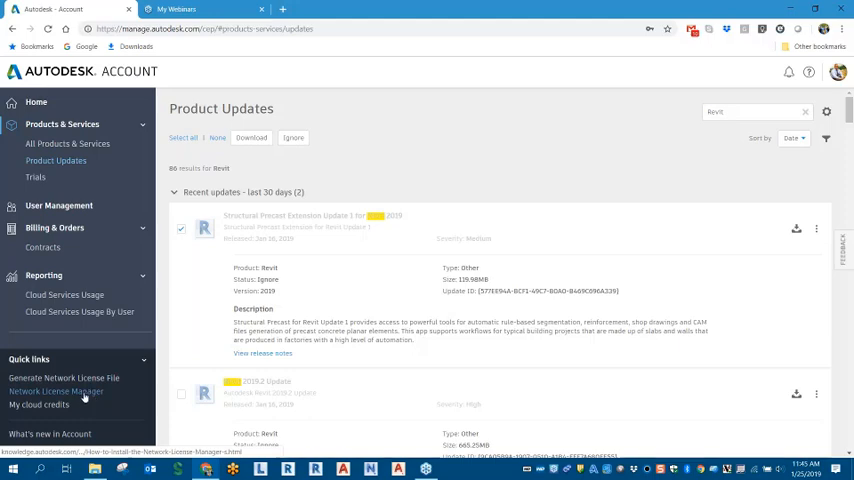
pyautogui.moveTo(56, 392)
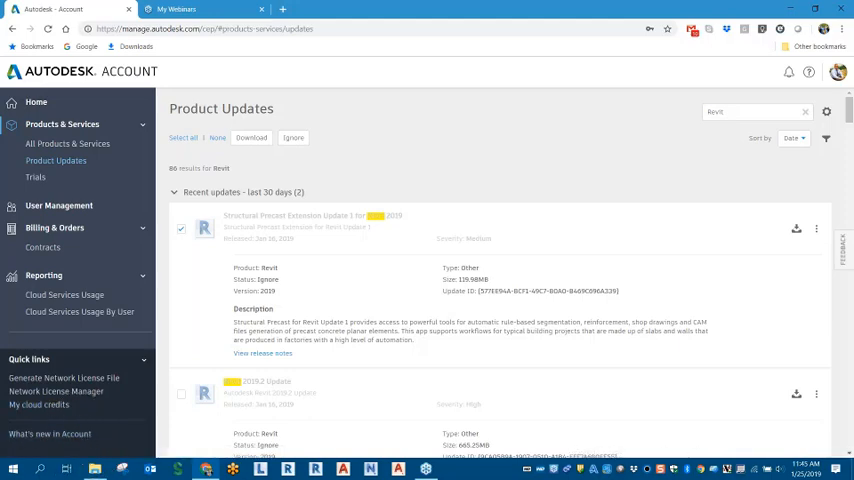
pyautogui.moveTo(110, 404)
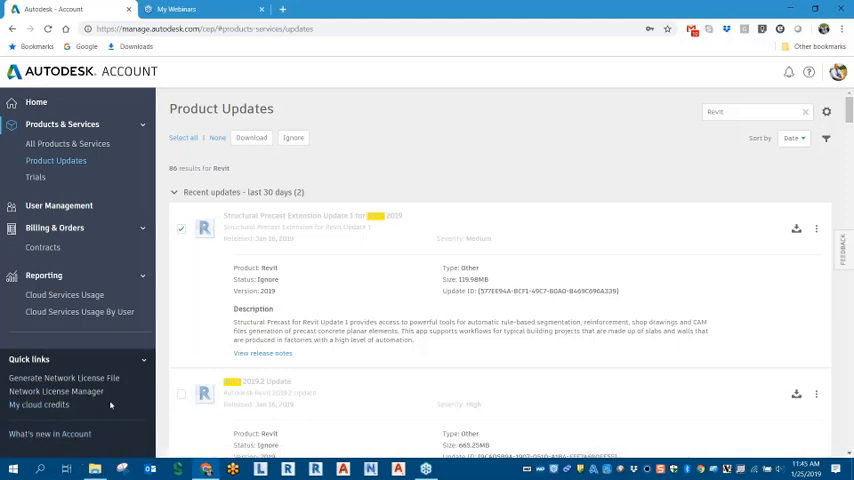
# - Collapse the Products & Services section in the sidebar
pyautogui.click(60, 122)
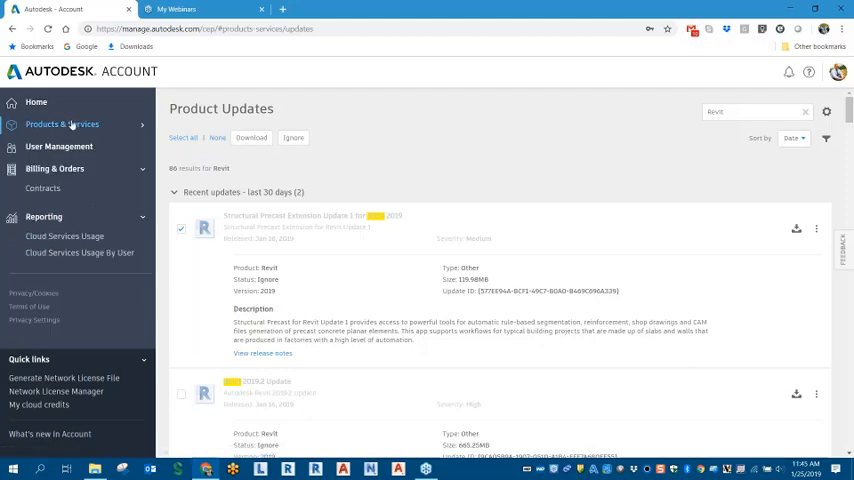
pyautogui.moveTo(44, 216)
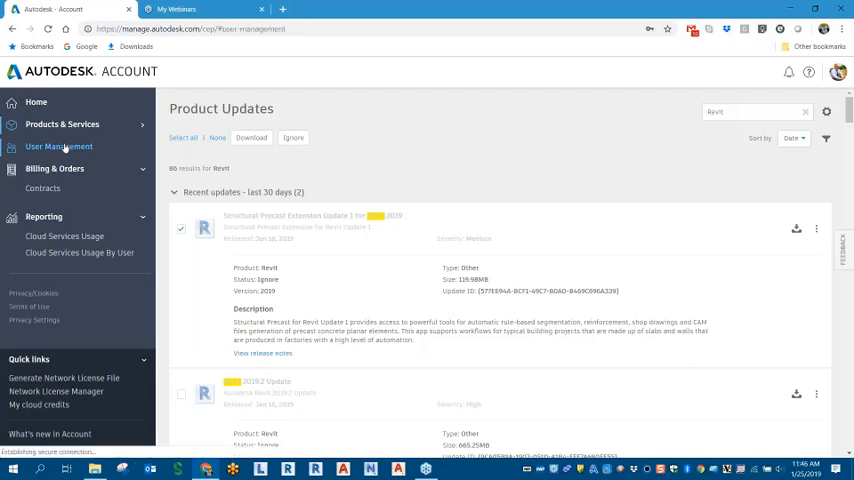
# - Visit User Management, re-expand Products & Services and return to the Product Updates list
pyautogui.click(58, 146)
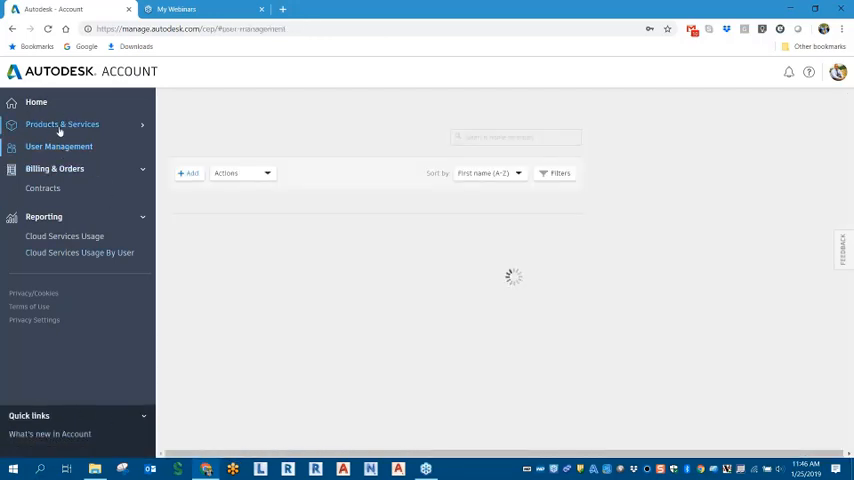
pyautogui.click(62, 124)
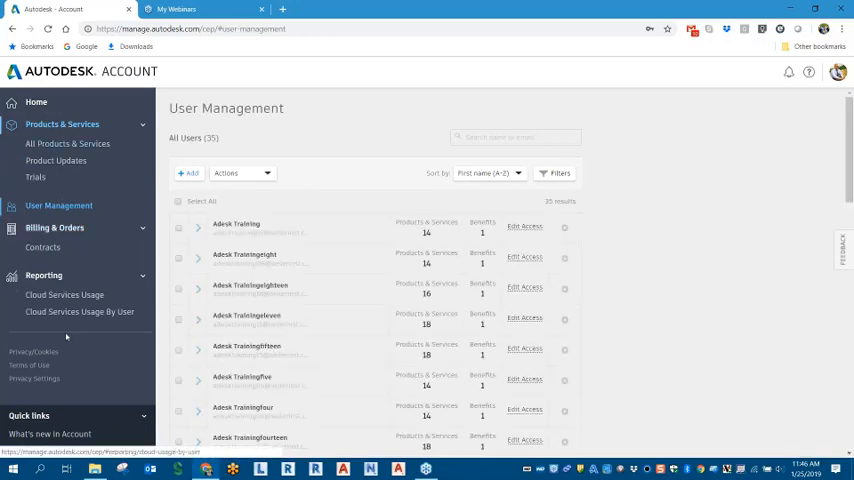
pyautogui.moveTo(84, 182)
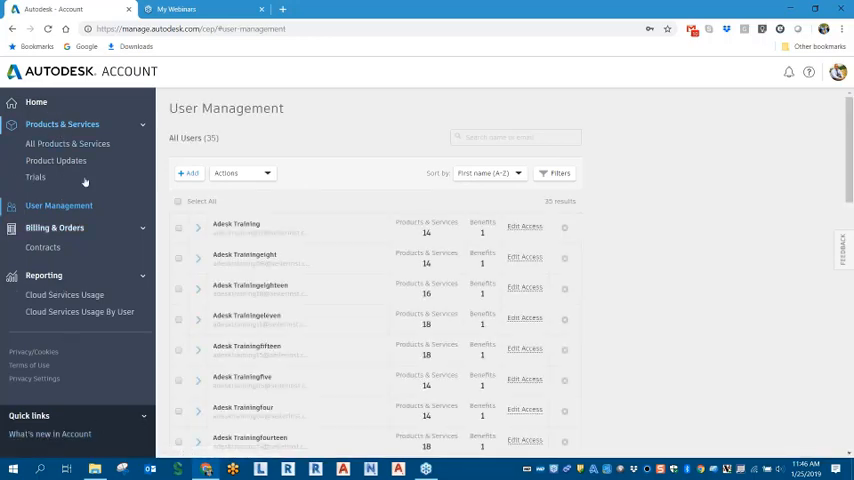
pyautogui.click(56, 160)
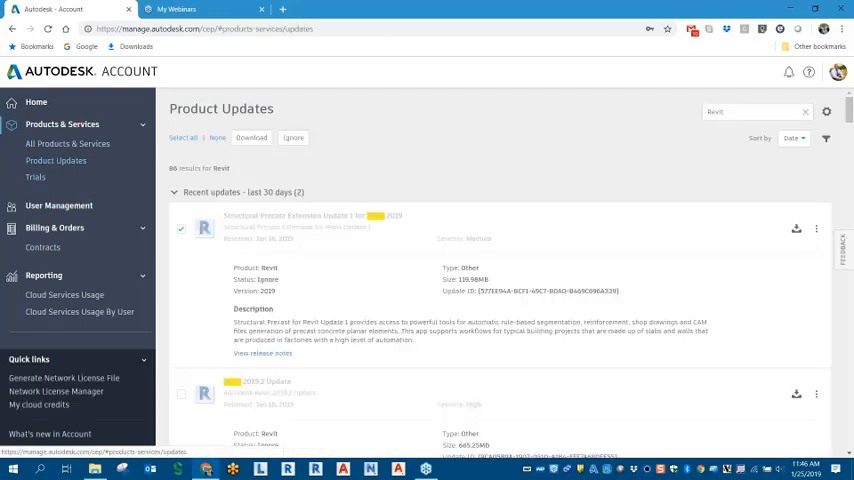
pyautogui.moveTo(64, 336)
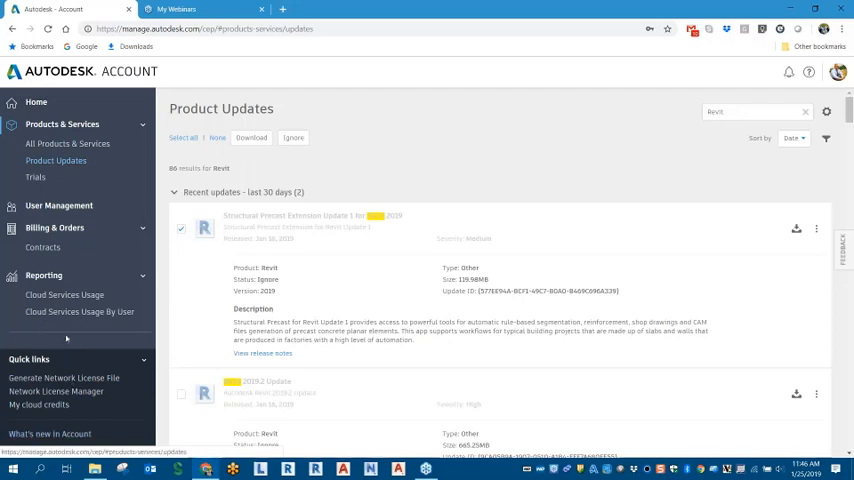
pyautogui.moveTo(56, 392)
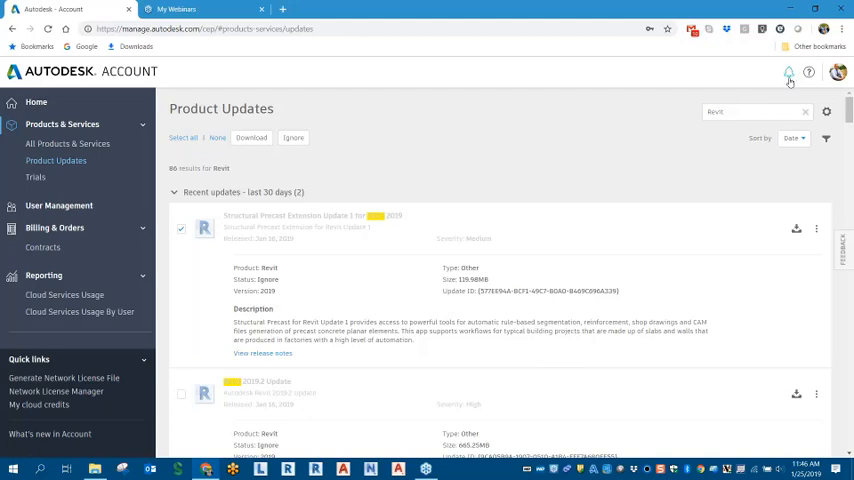
pyautogui.click(788, 72)
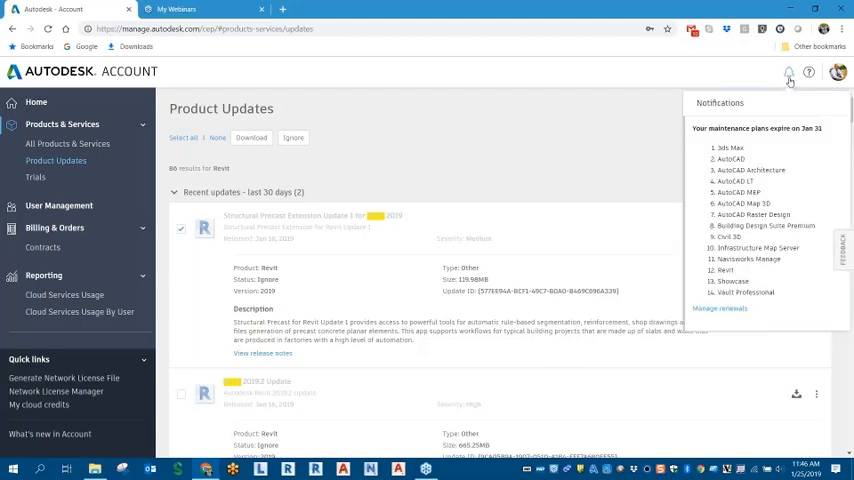
pyautogui.moveTo(788, 72)
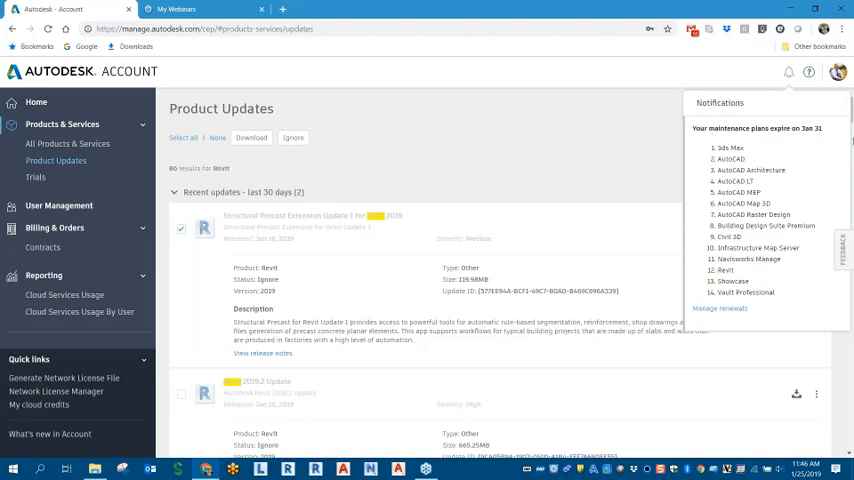
pyautogui.moveTo(734, 232)
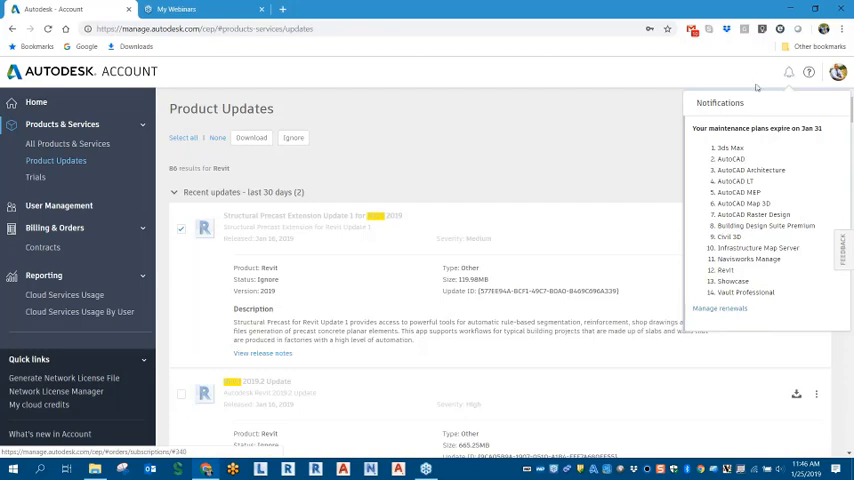
pyautogui.click(788, 72)
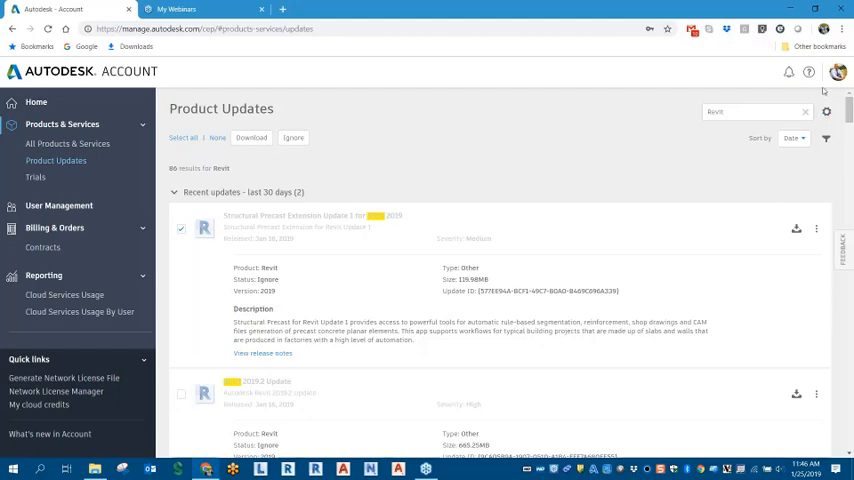
pyautogui.moveTo(808, 72)
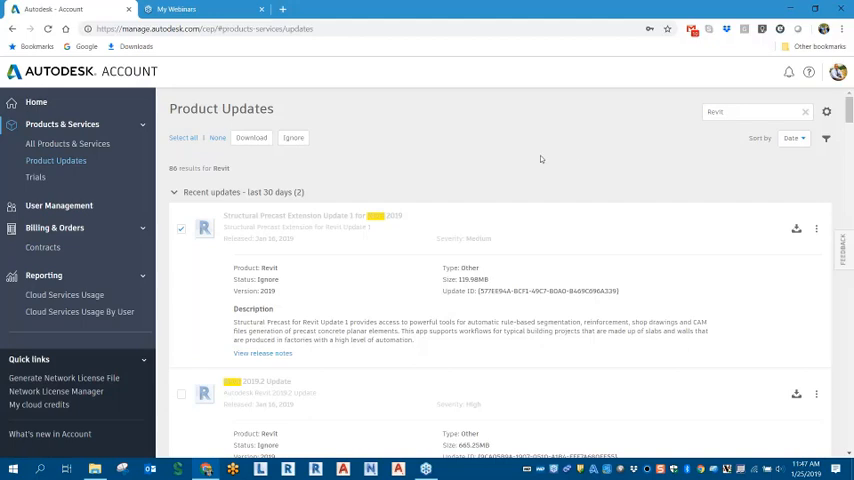
pyautogui.moveTo(36, 104)
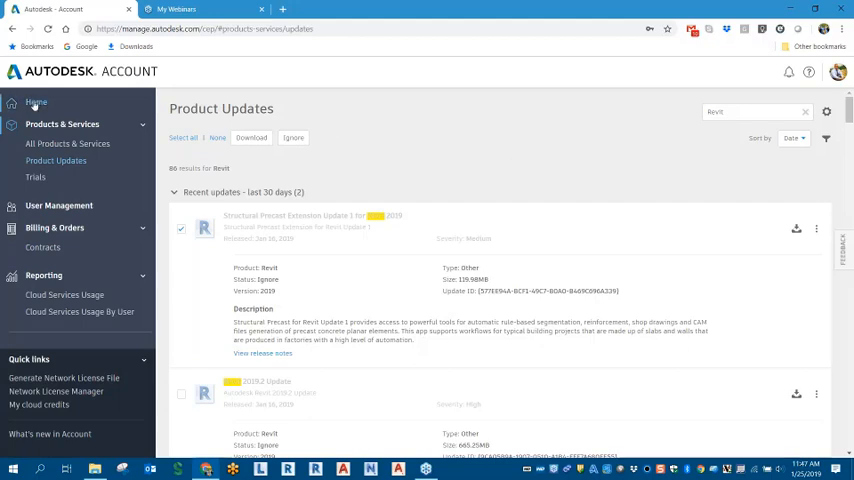
# - Go to the account Home page and collapse then re-expand the Products & Services section
pyautogui.click(36, 102)
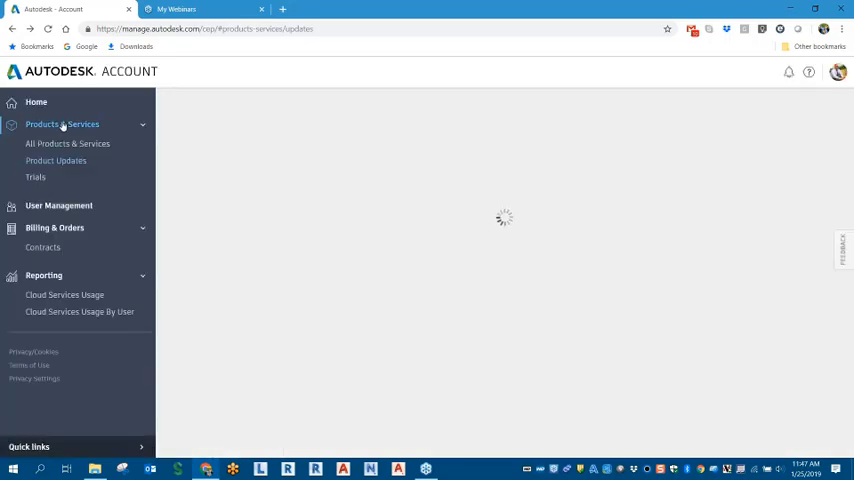
pyautogui.click(62, 124)
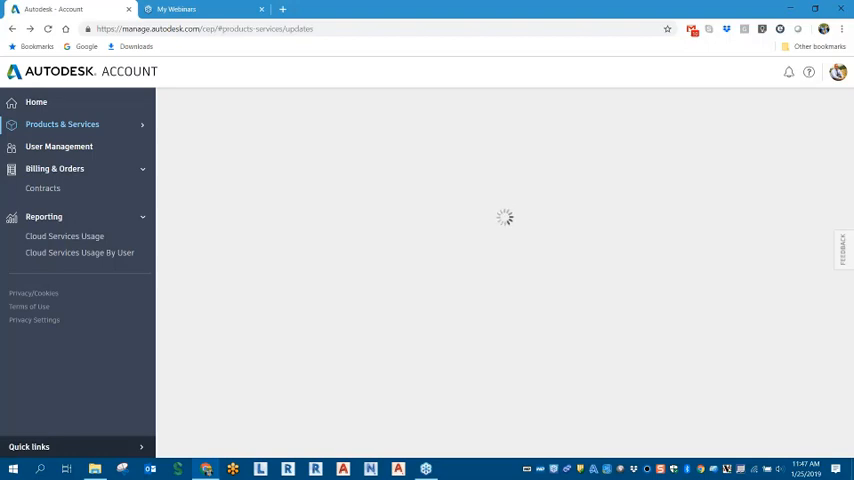
pyautogui.click(62, 124)
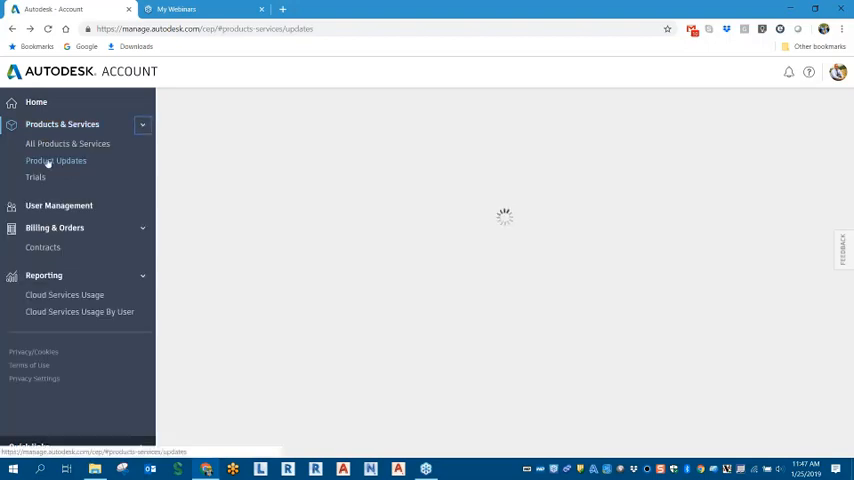